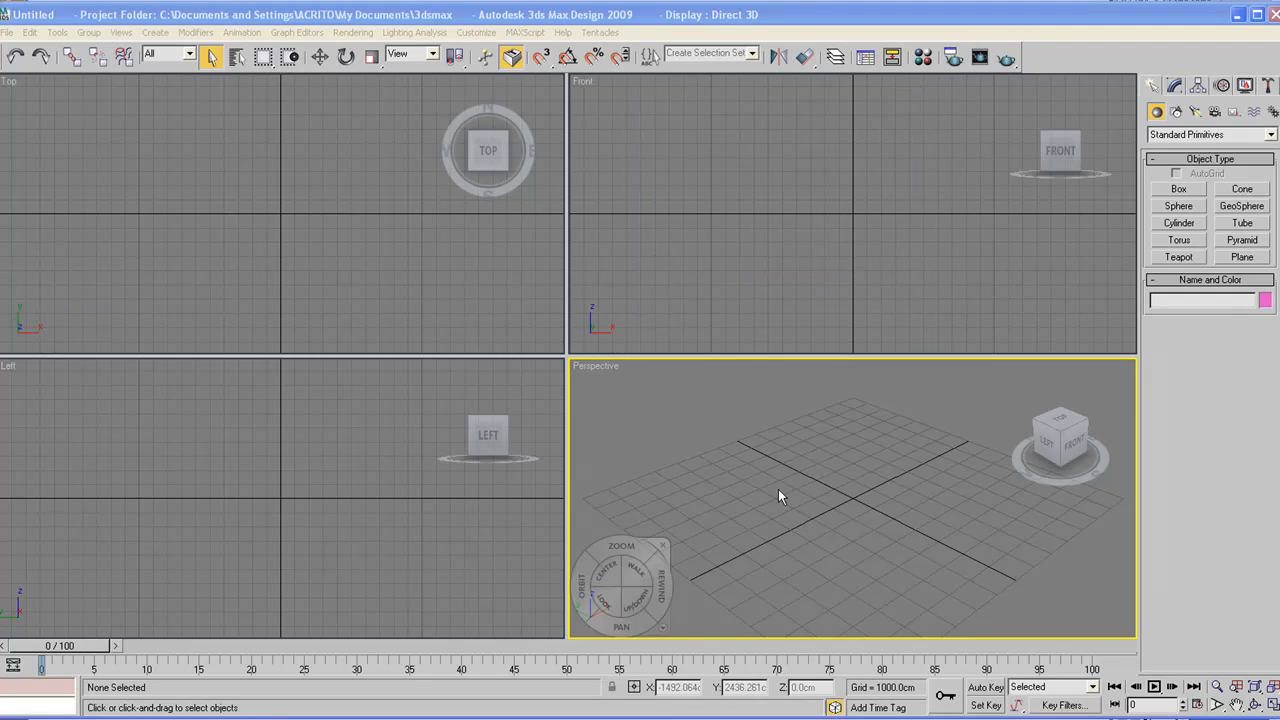
mouse_move(583, 437)
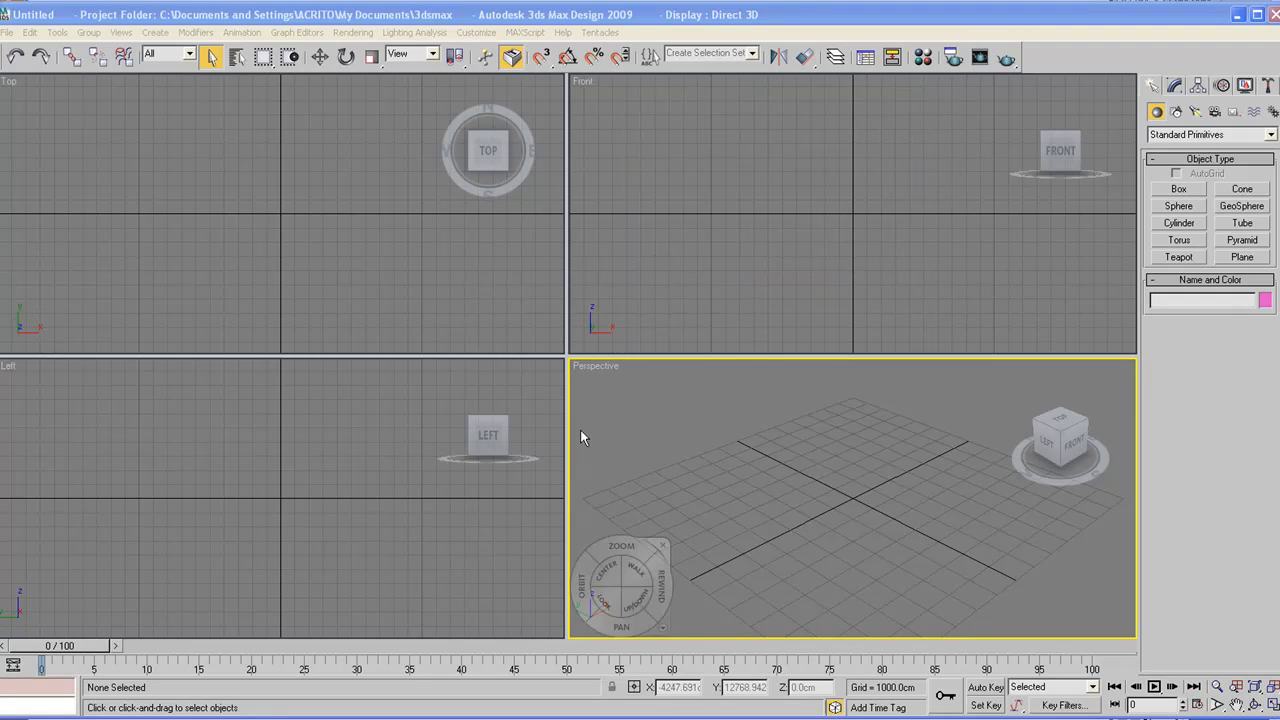
mouse_move(573, 405)
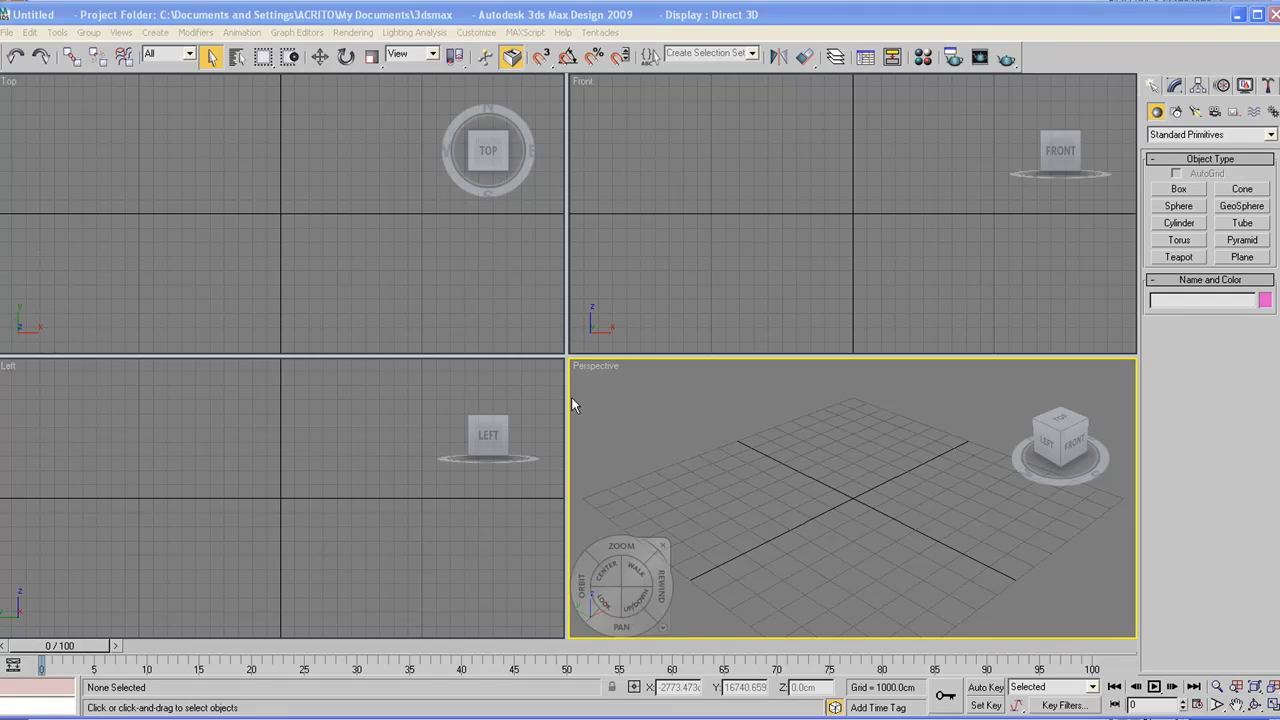
mouse_move(778, 453)
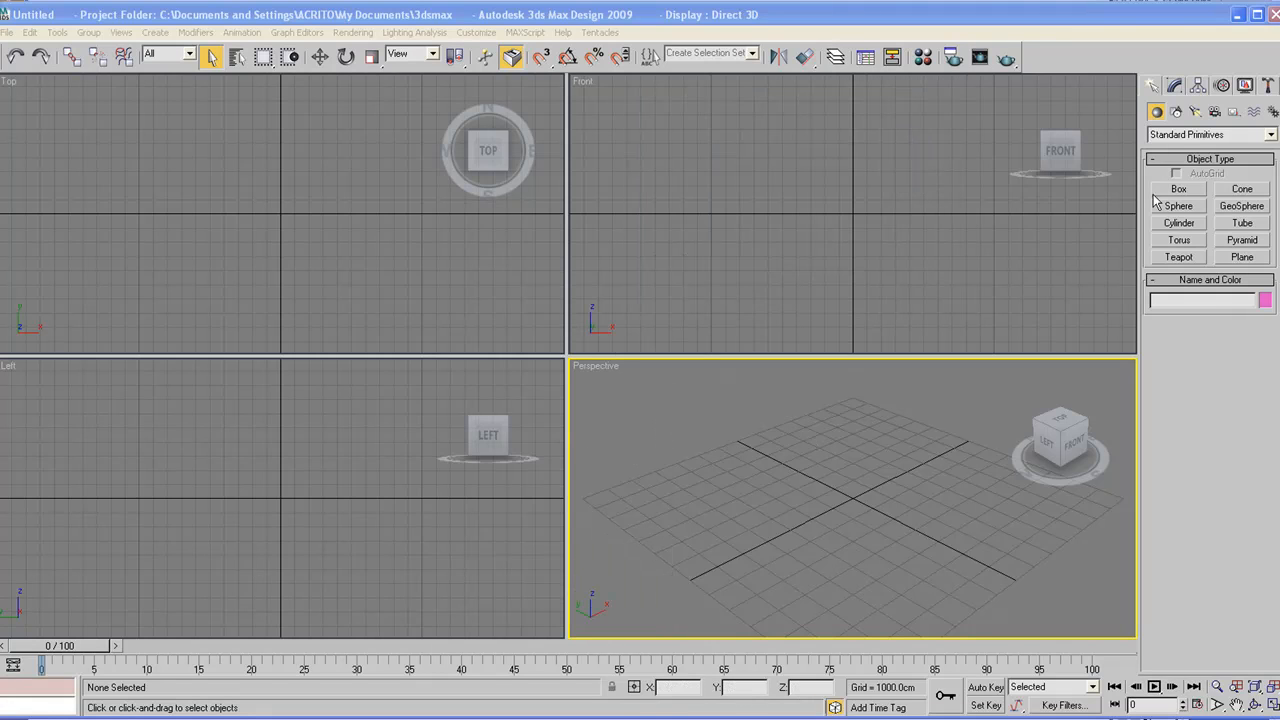
mouse_move(1245, 145)
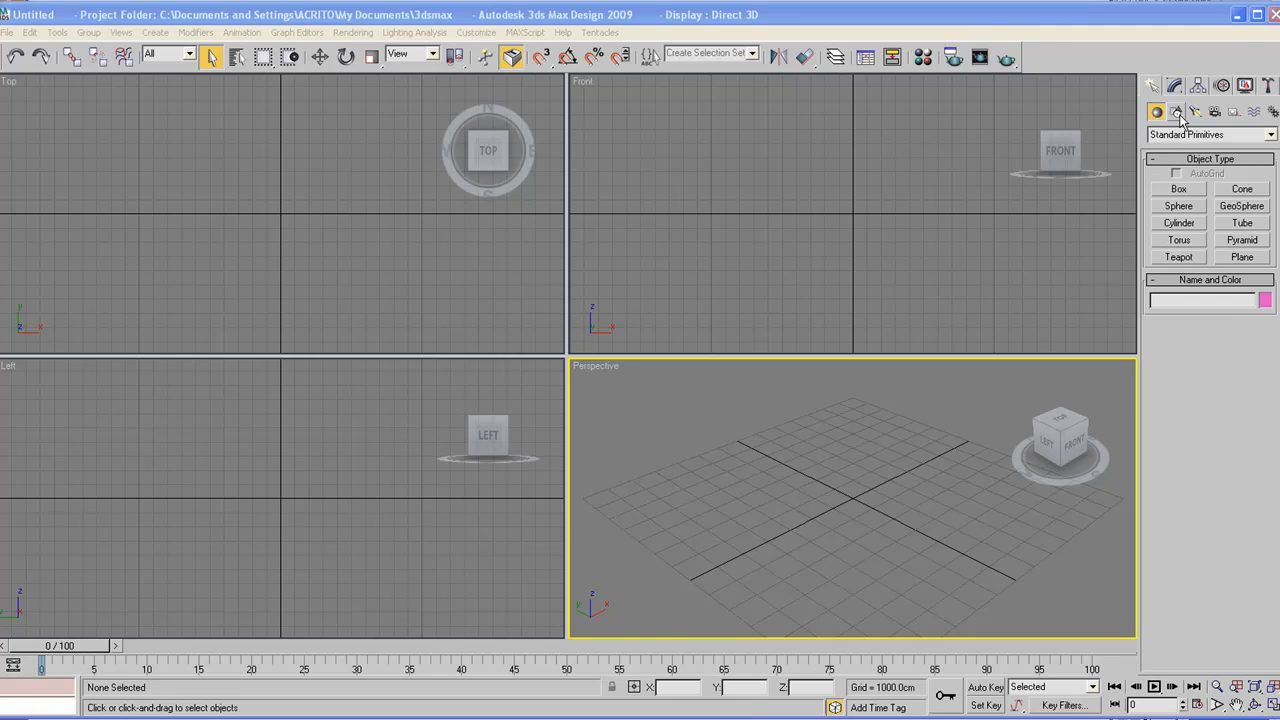
- Pick the Teapot tool from the Create panel's Standard Primitives
click(1177, 112)
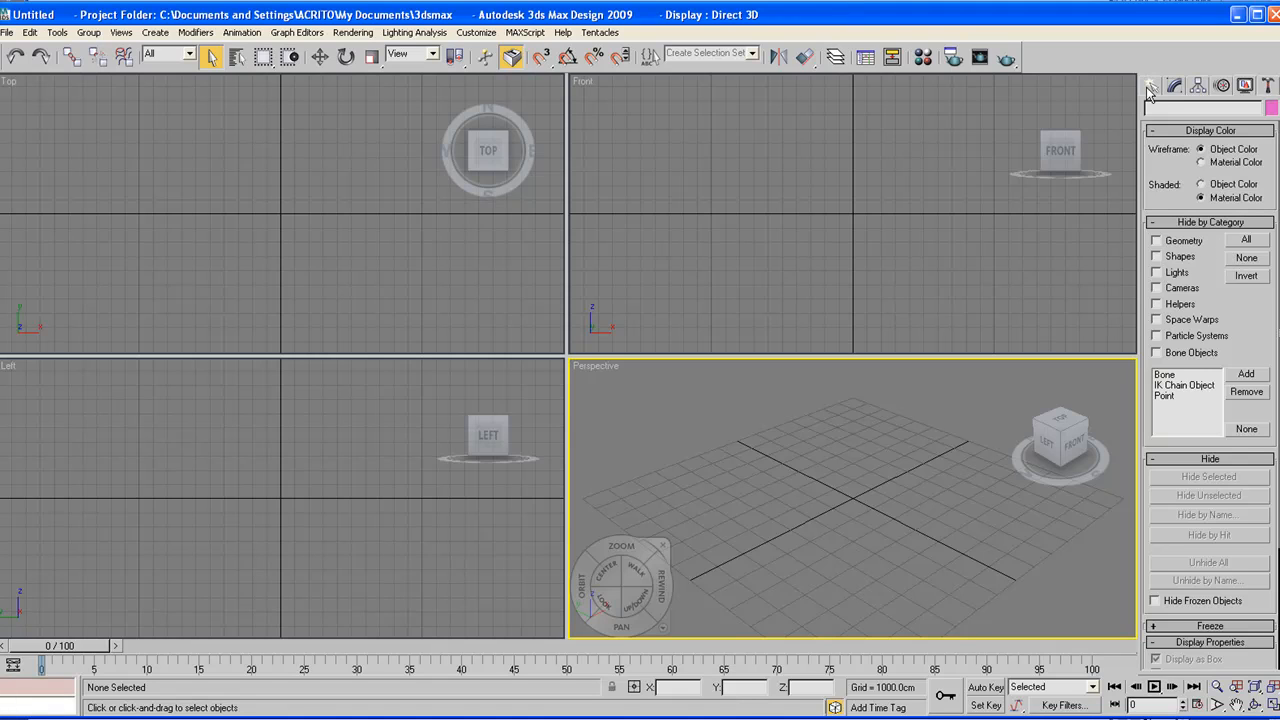
click(1156, 85)
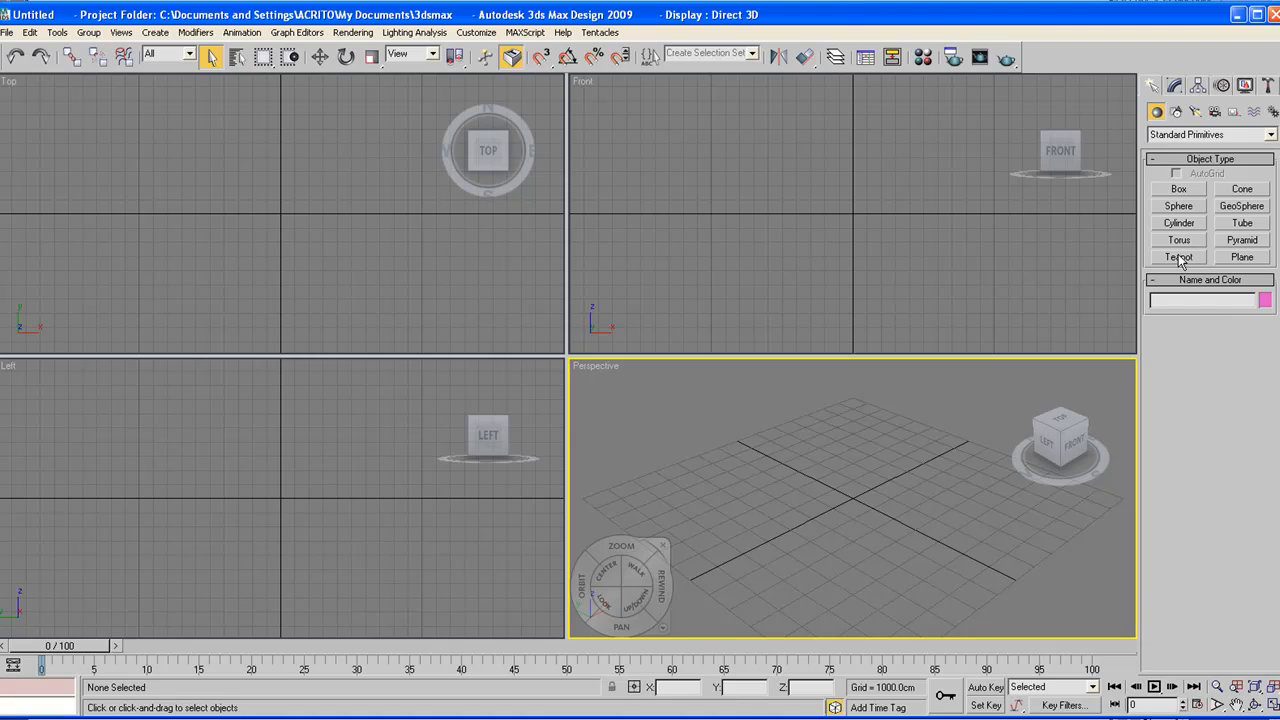
click(1178, 257)
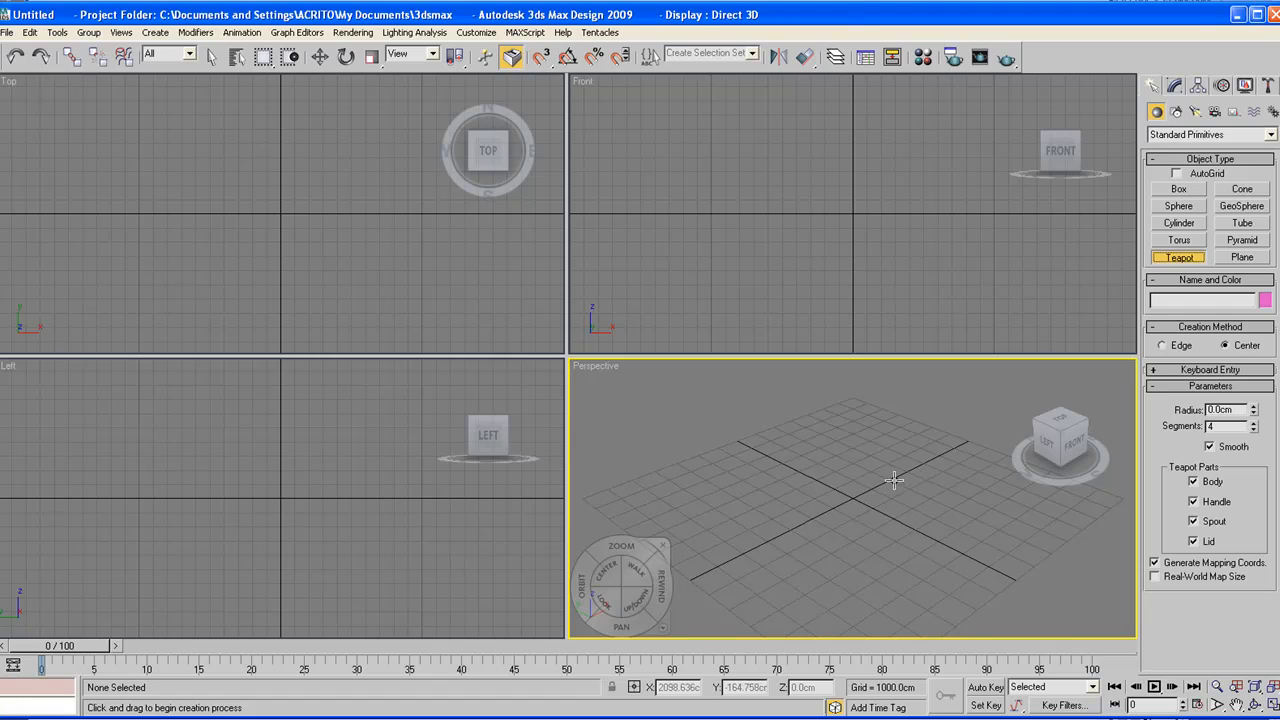
mouse_move(850, 498)
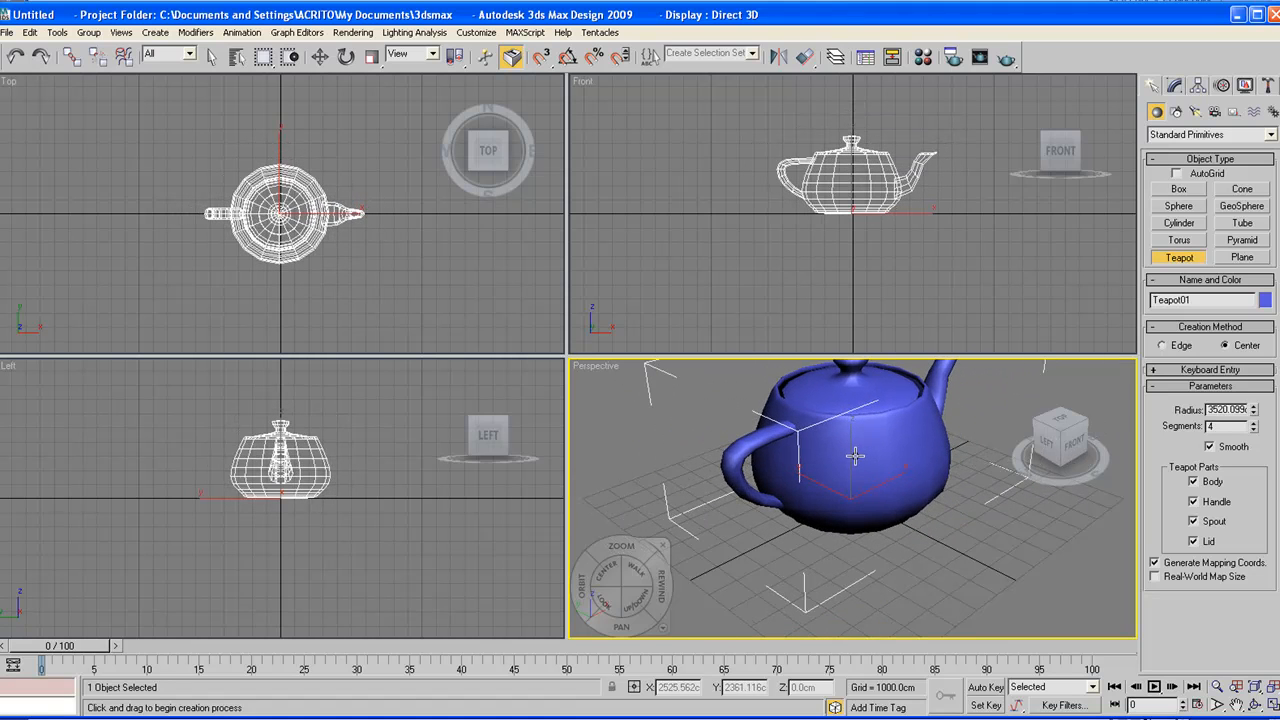
- Drag in the Perspective viewport to size Teapot01 to a radius of about 3669
drag(855, 456, 840, 522)
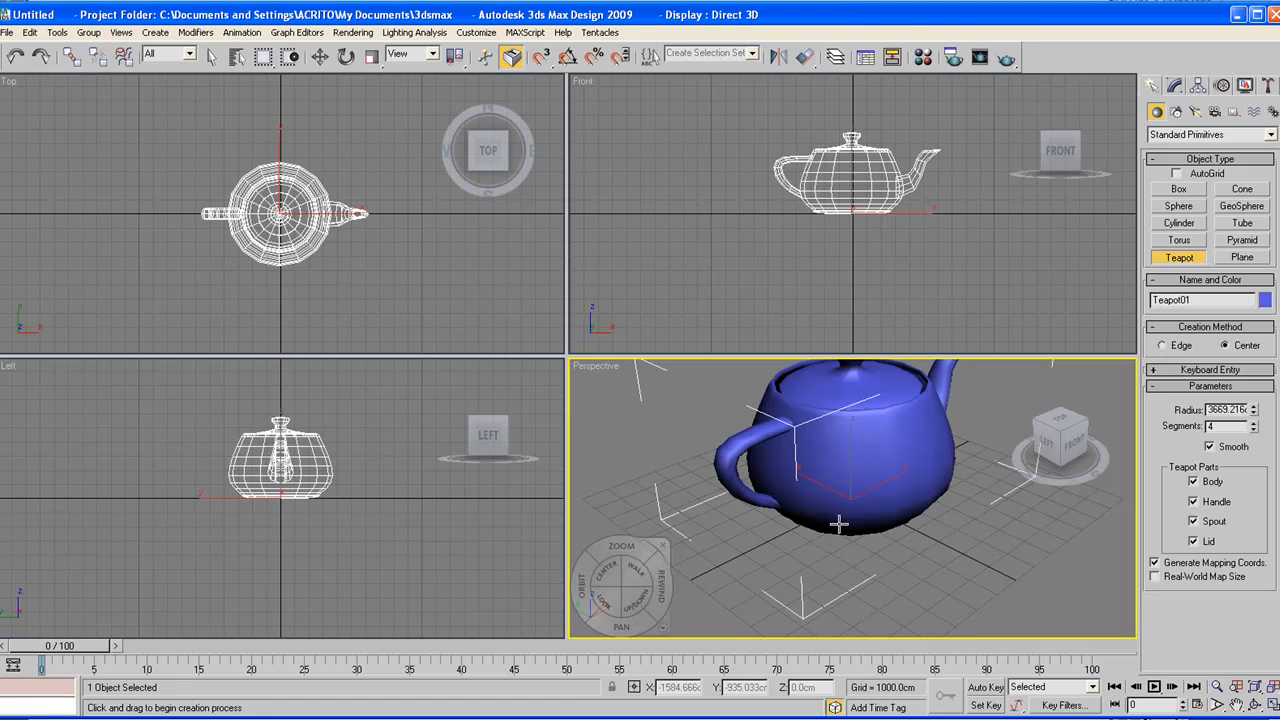
mouse_move(822, 513)
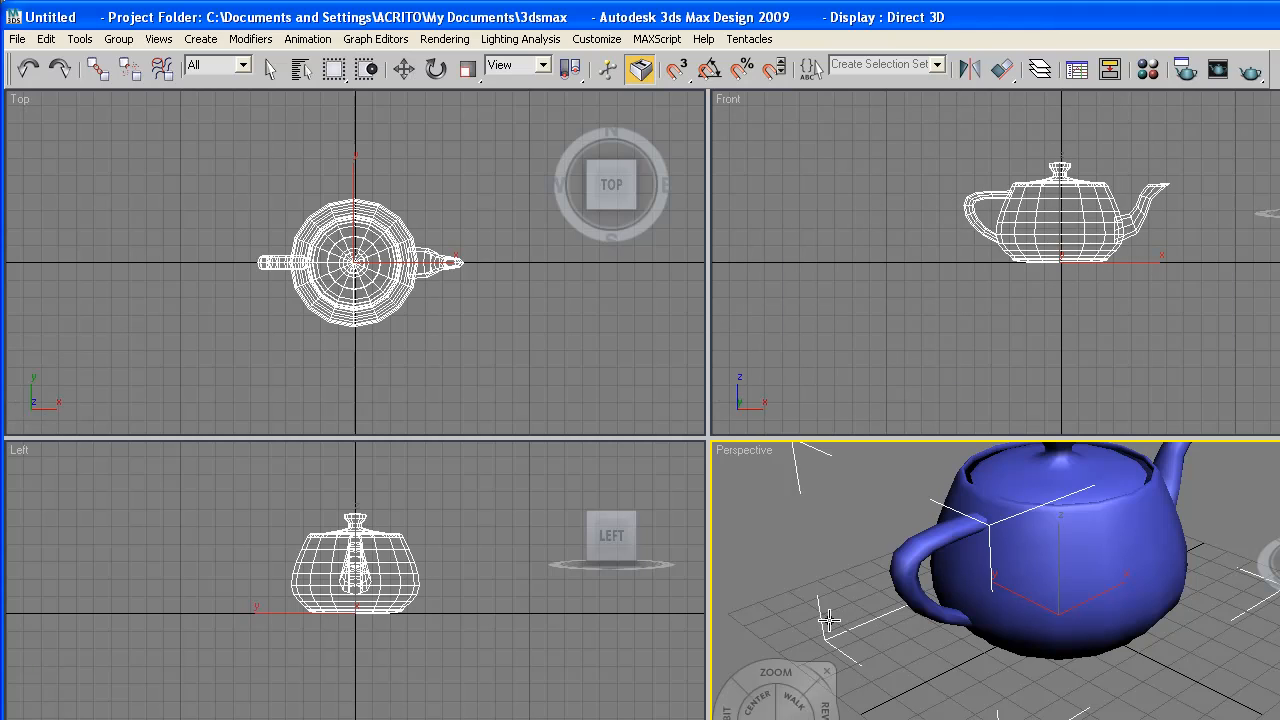
mouse_move(457, 221)
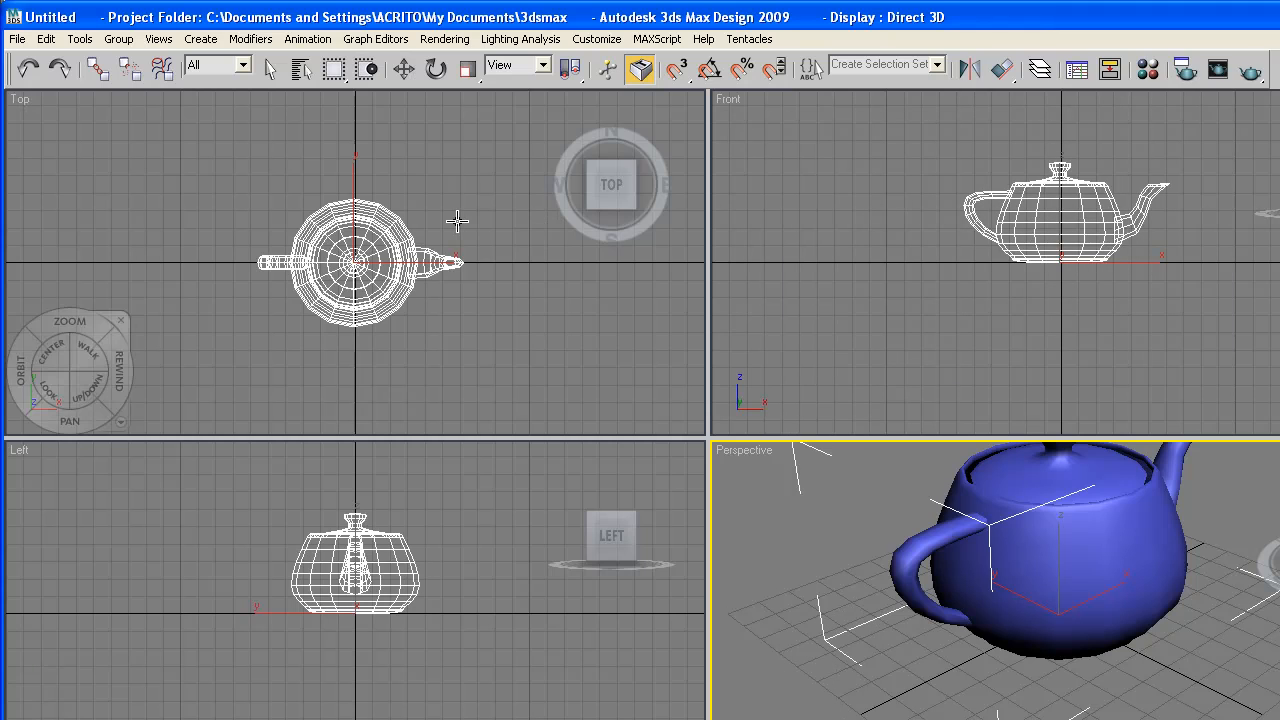
mouse_move(435, 310)
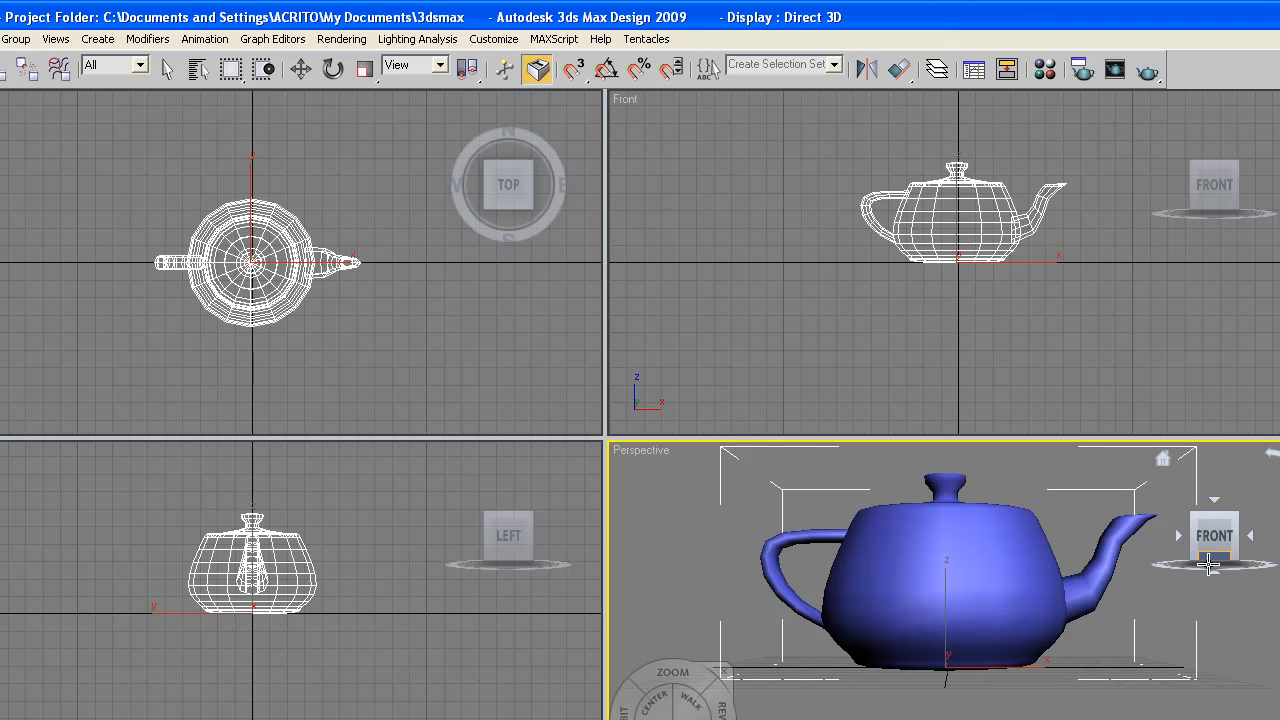
- Restore the Perspective view to the ViewCube home angle on Teapot01
click(1249, 535)
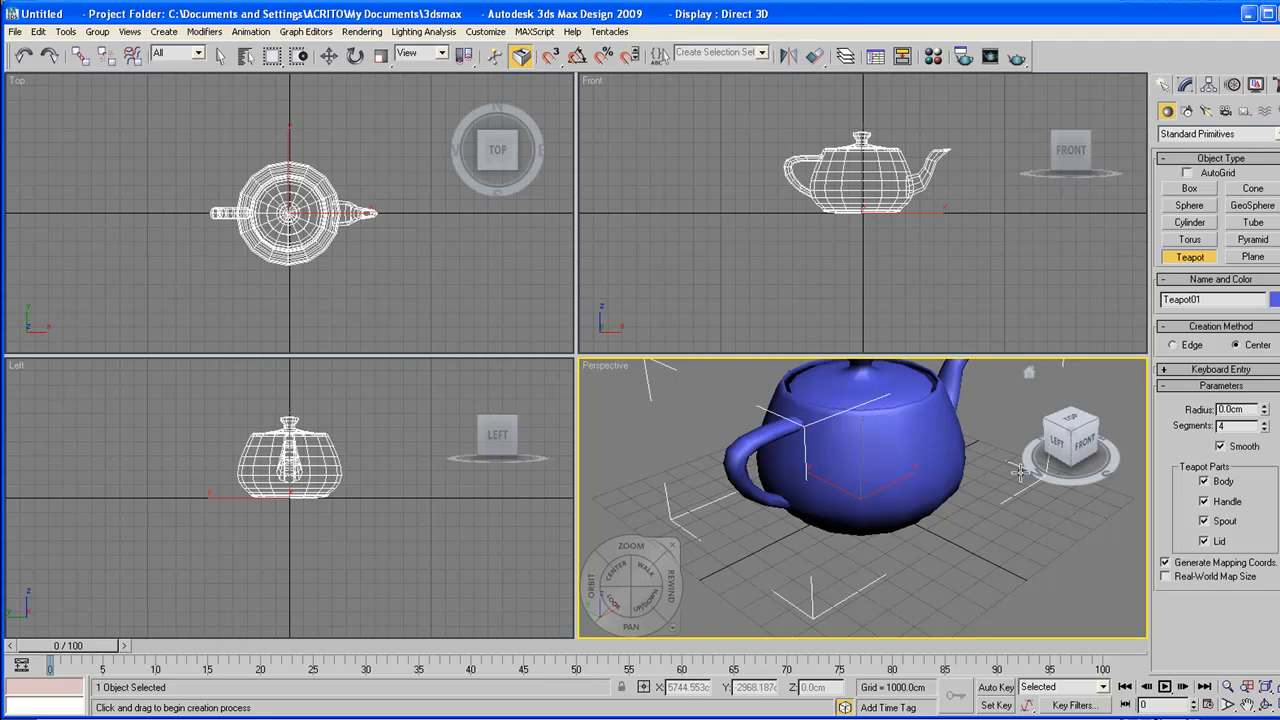
mouse_move(1030, 375)
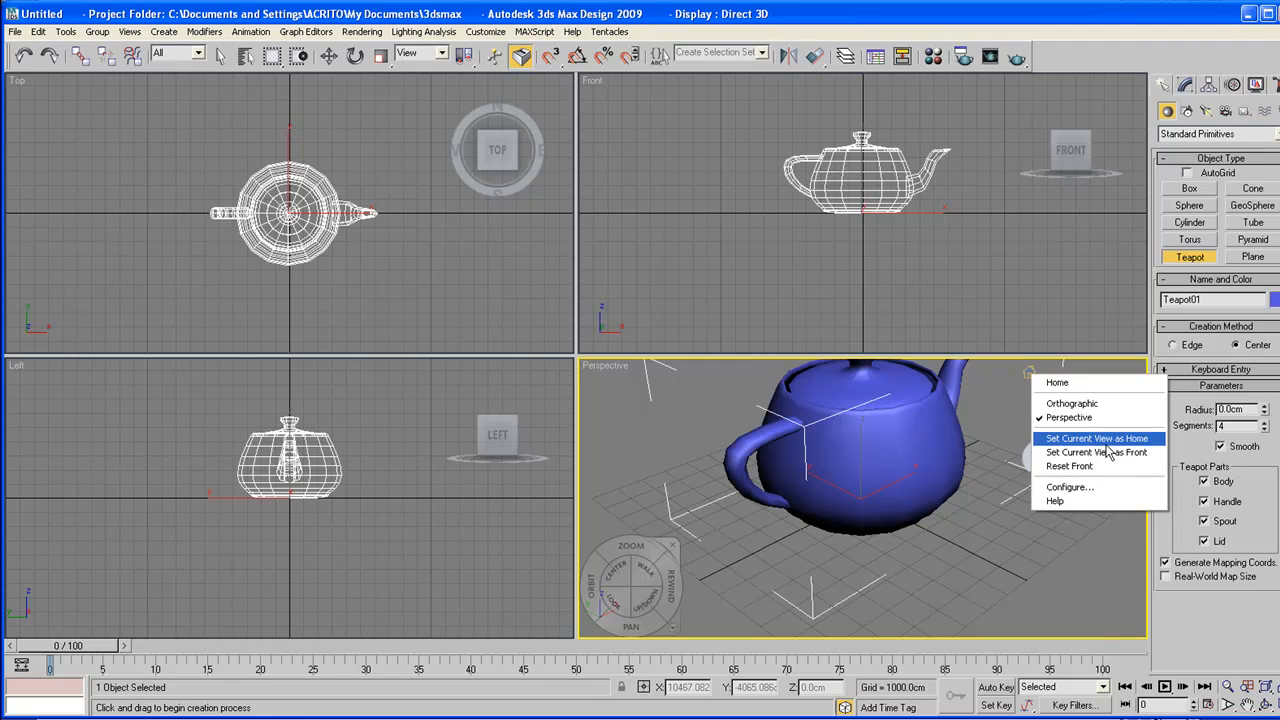
mouse_move(1075, 452)
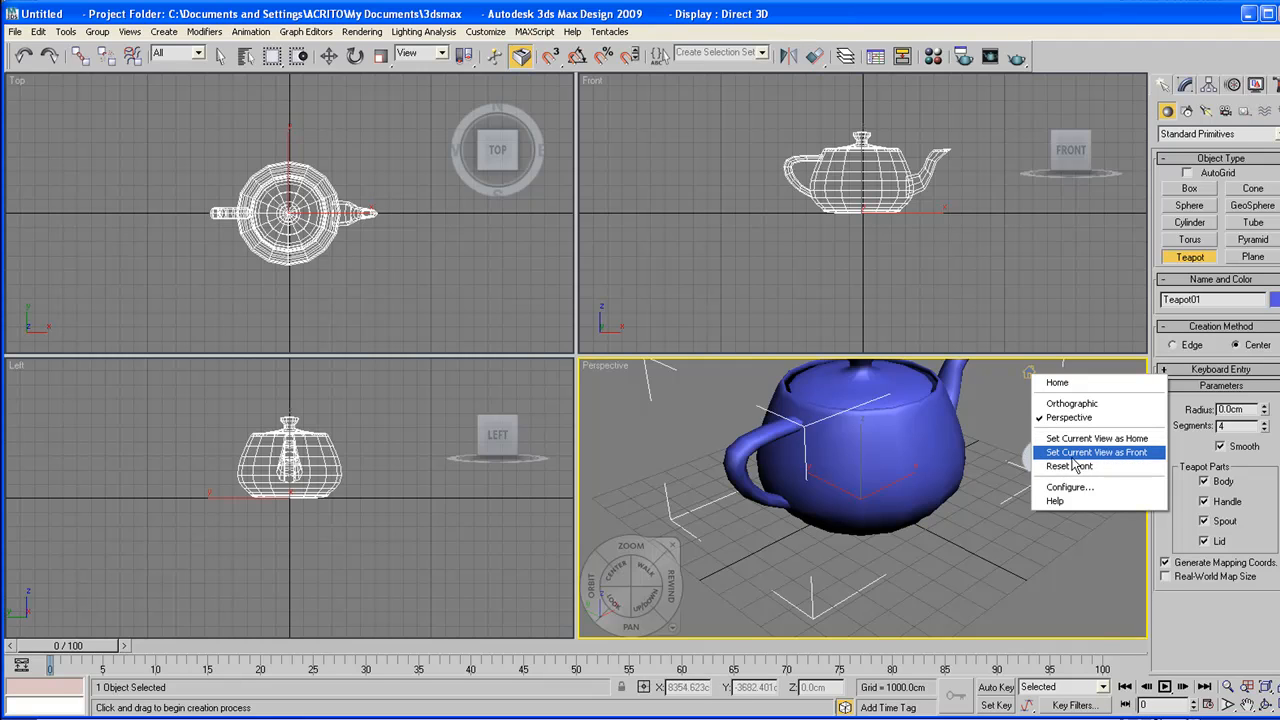
- Redefine the ViewCube front, then open ViewCube properties from the Views menu
click(1096, 452)
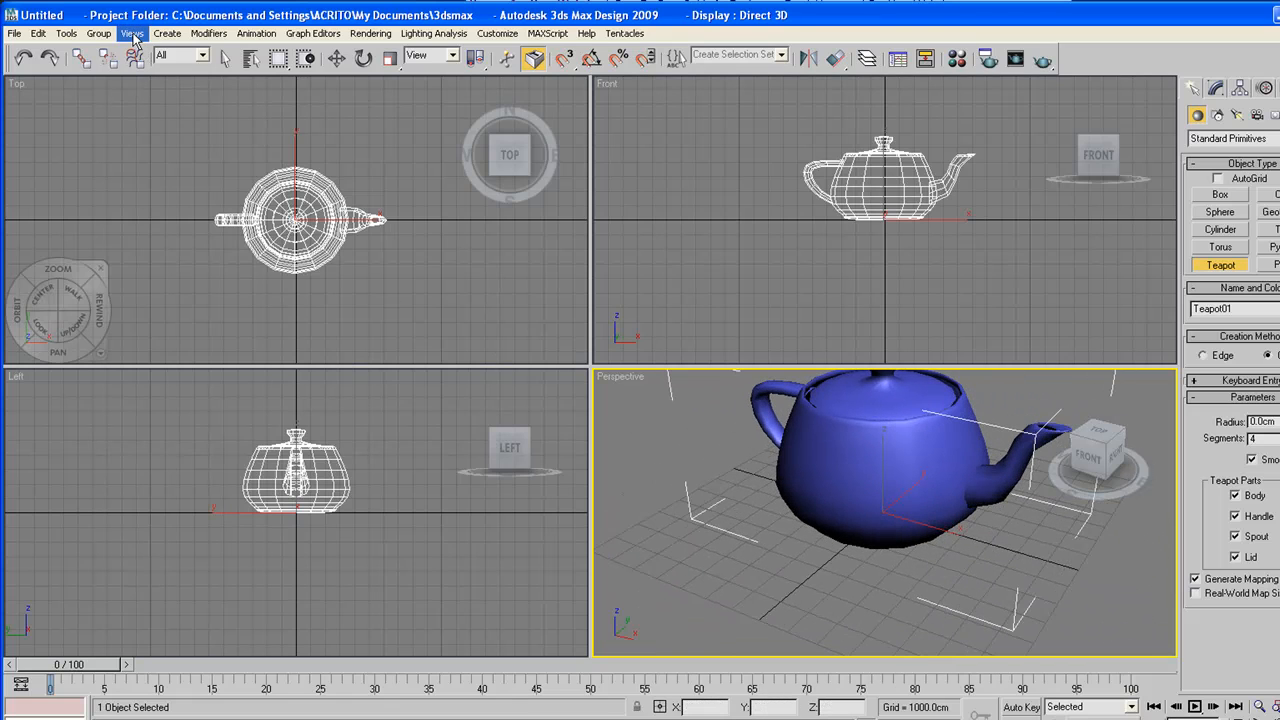
click(132, 33)
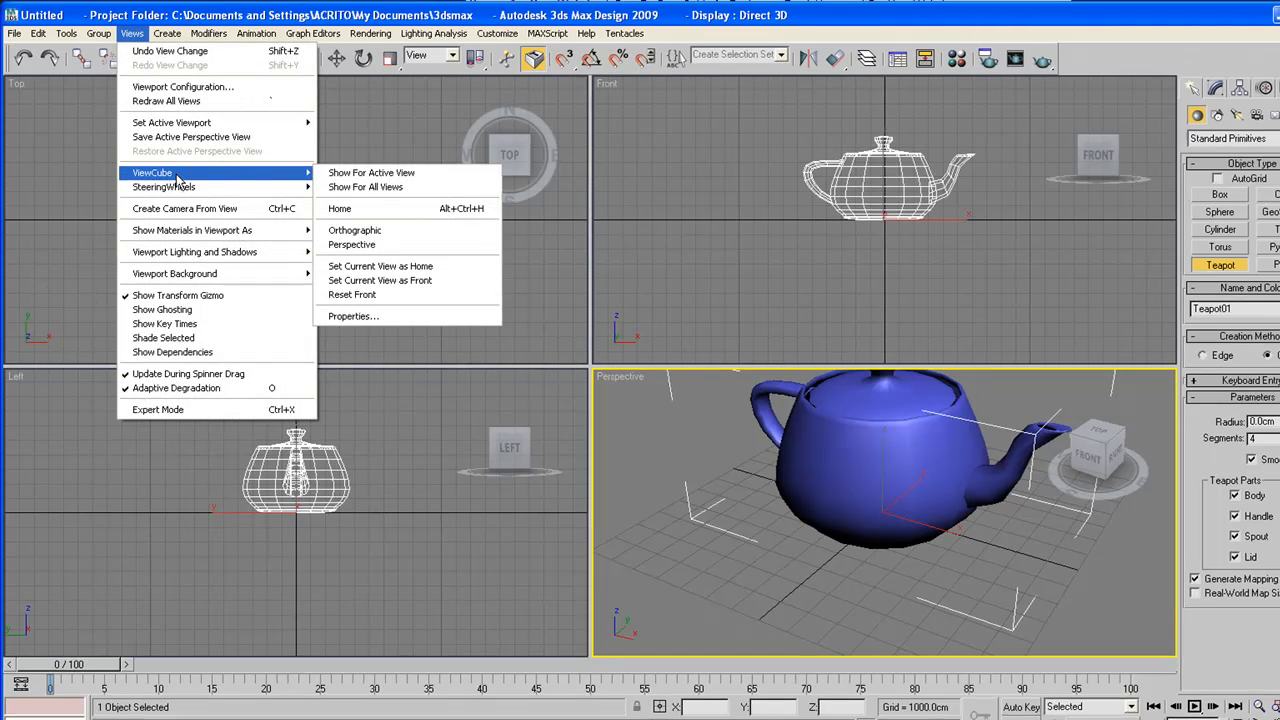
mouse_move(345, 307)
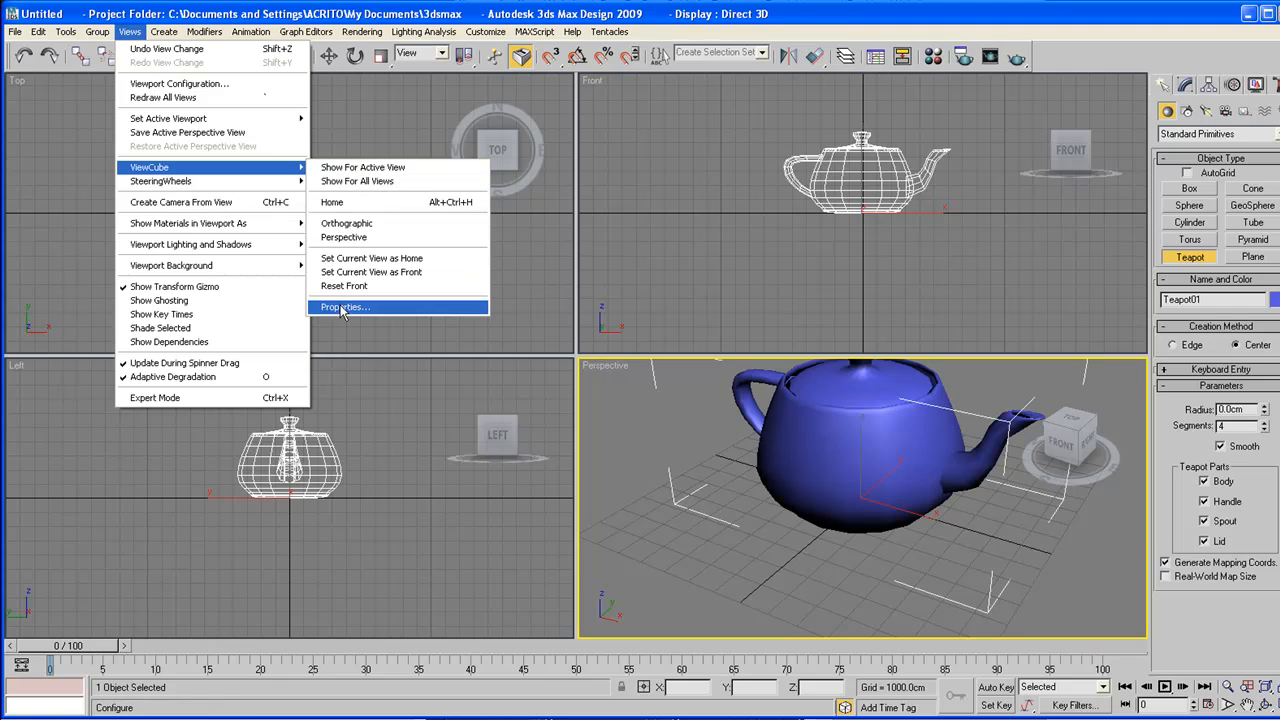
click(344, 307)
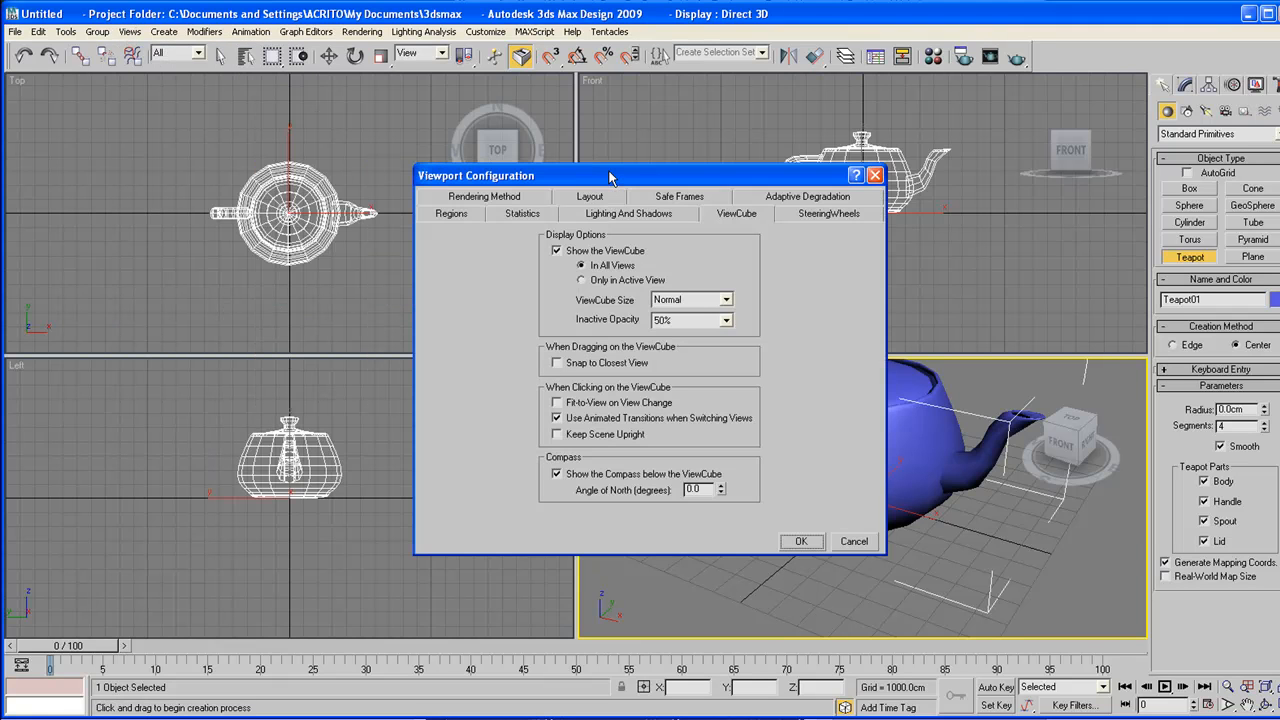
- Move the Viewport Configuration dialog left, view its Regions tab, and cancel
drag(610, 175, 420, 168)
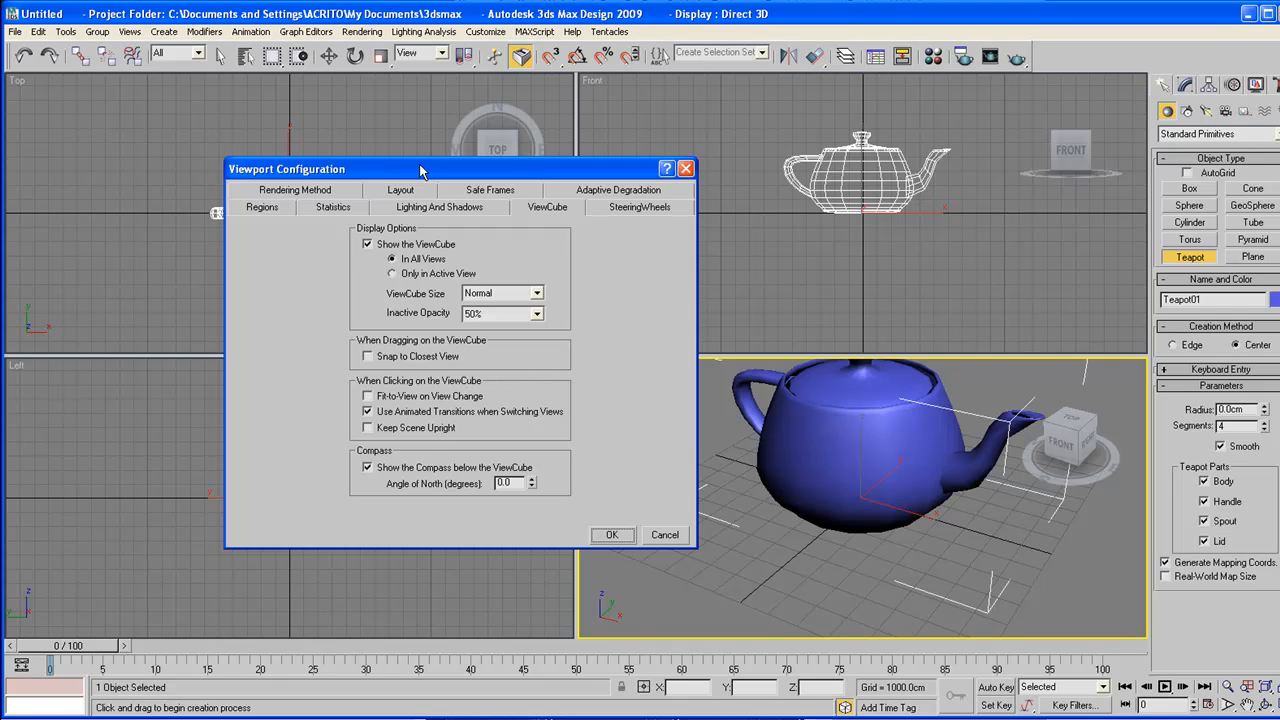
mouse_move(500, 200)
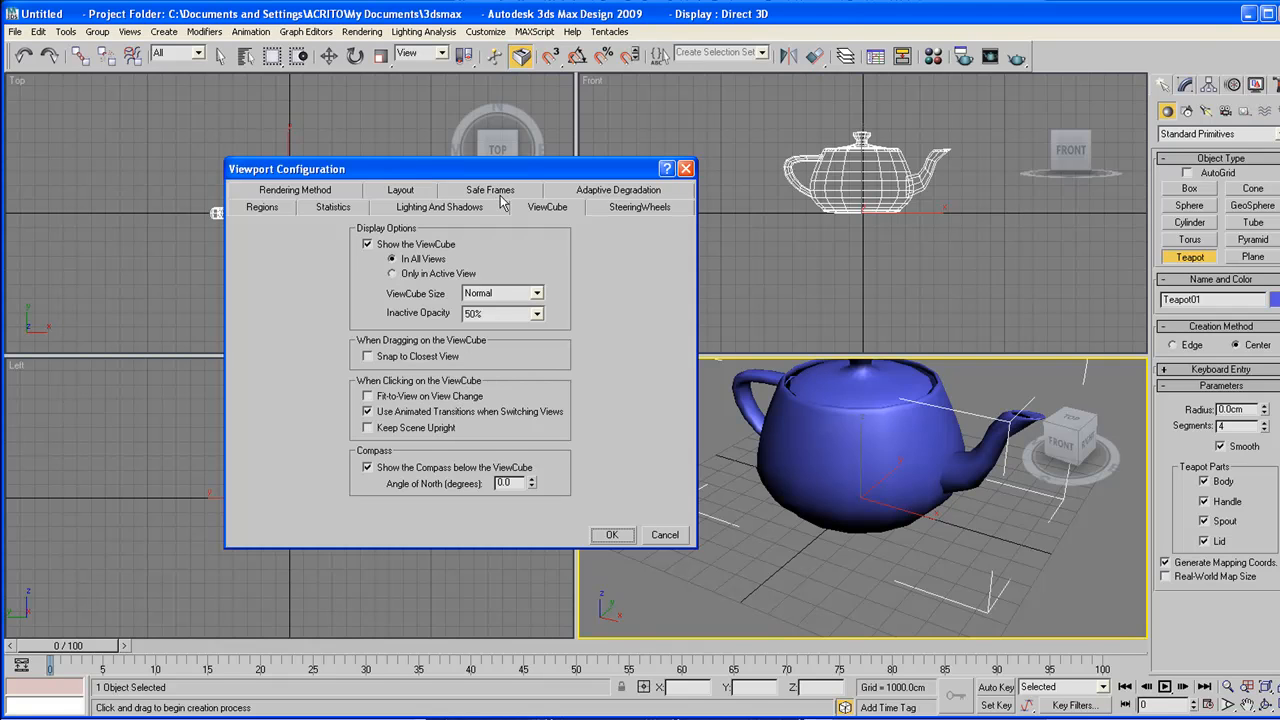
mouse_move(558, 242)
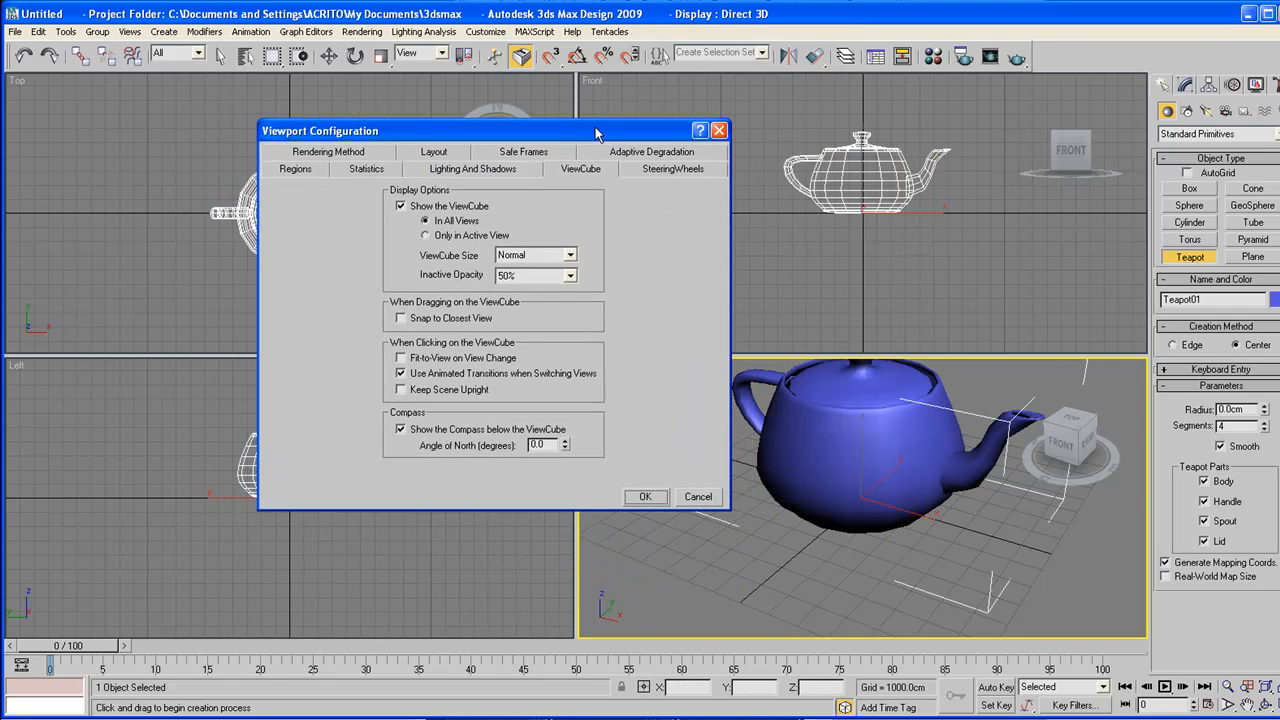
click(294, 168)
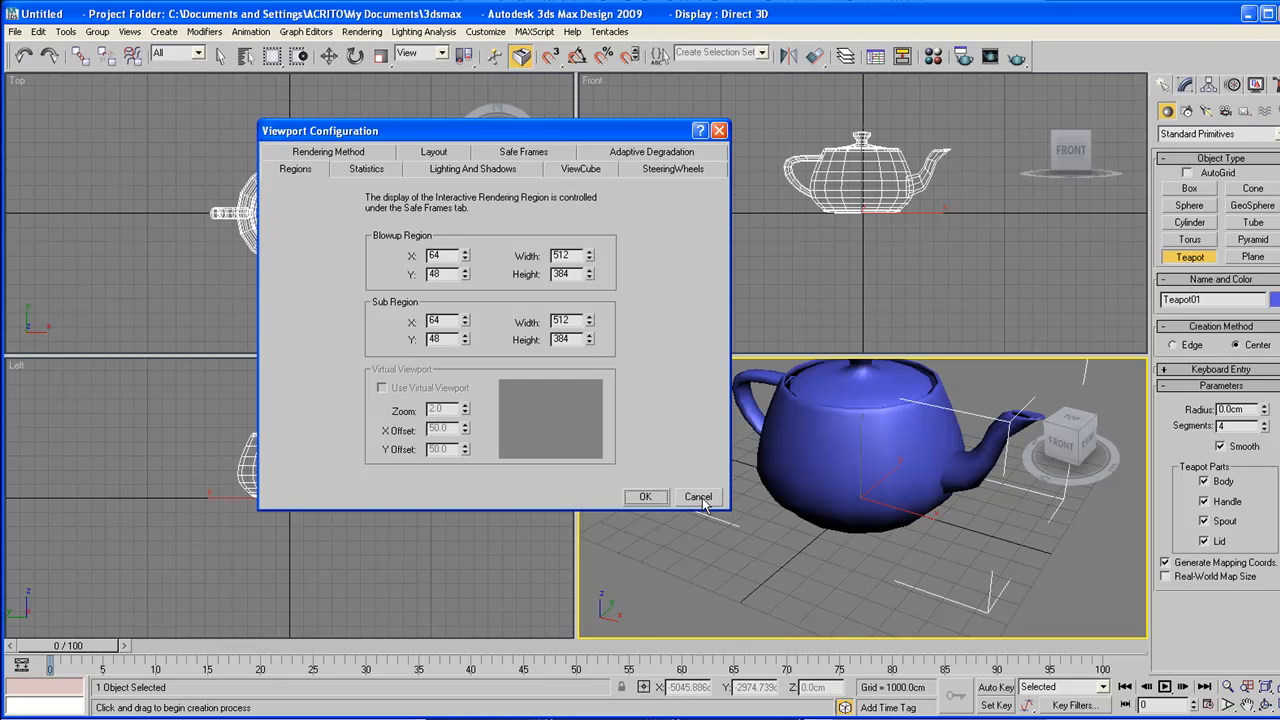
click(698, 497)
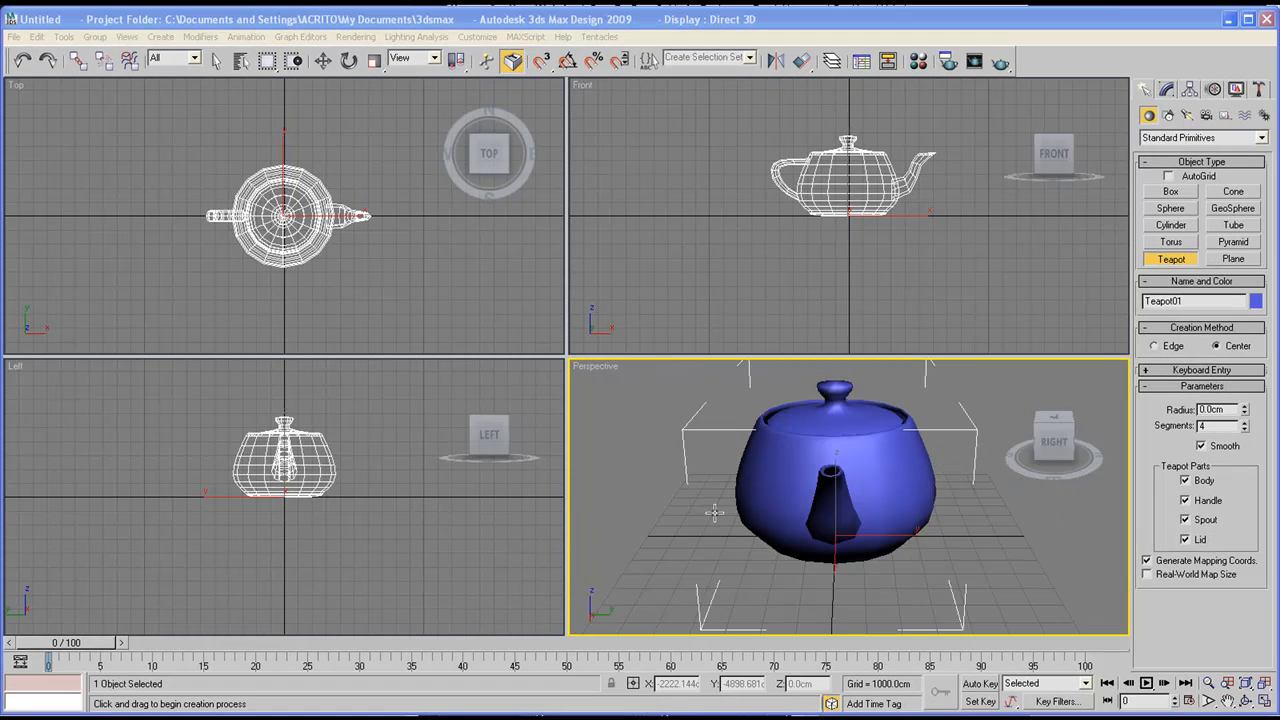
mouse_move(712, 508)
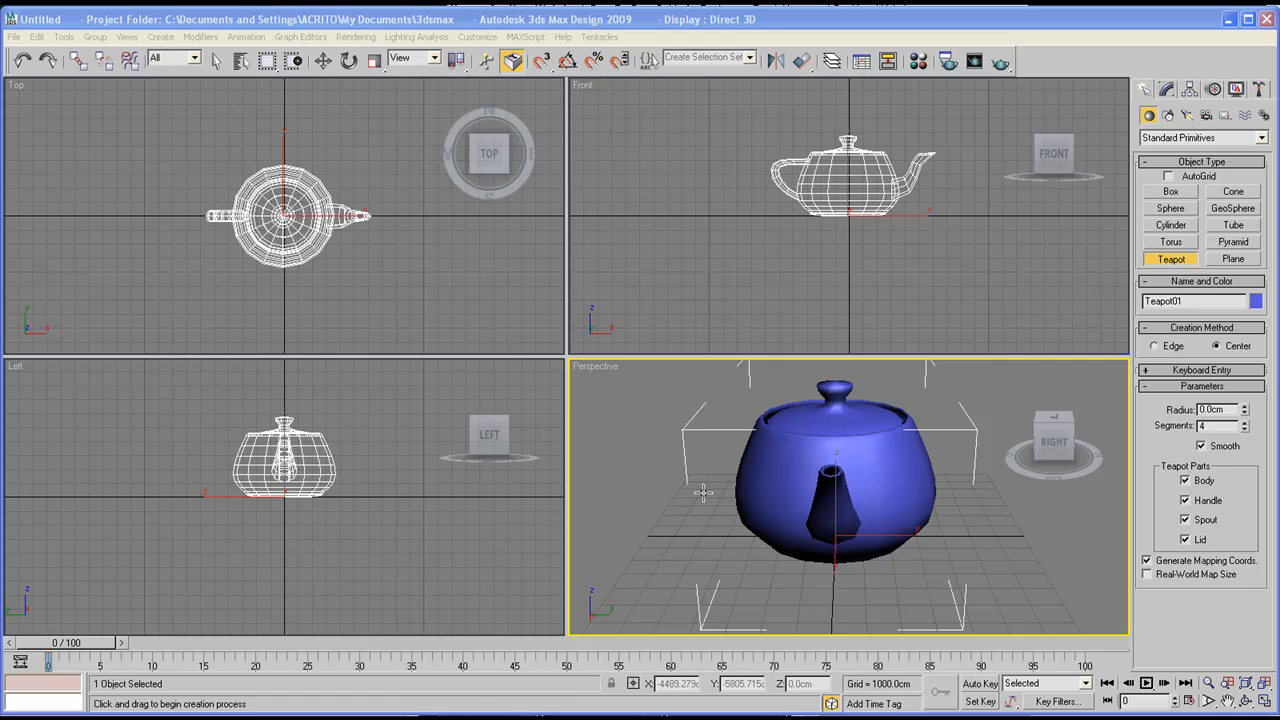
- Orbit the Perspective view with the SteeringWheel to a steep, tilted angle on the teapot
click(127, 37)
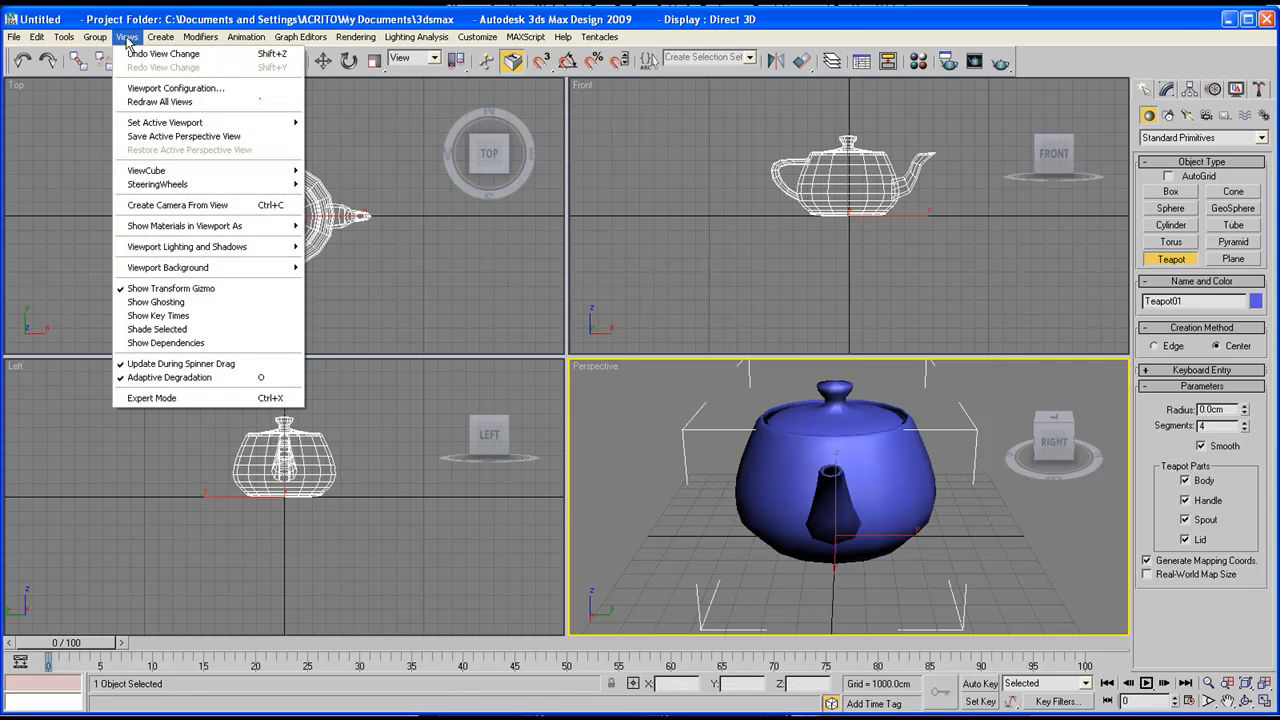
mouse_move(157, 184)
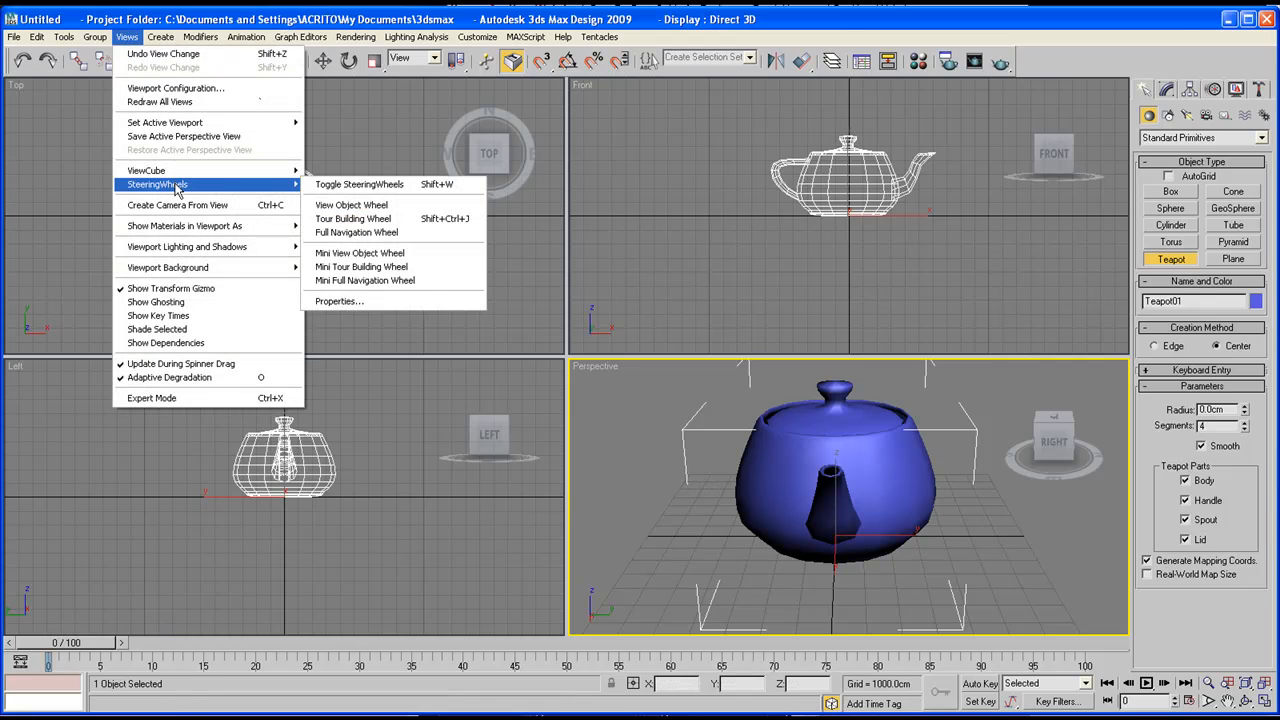
mouse_move(358, 184)
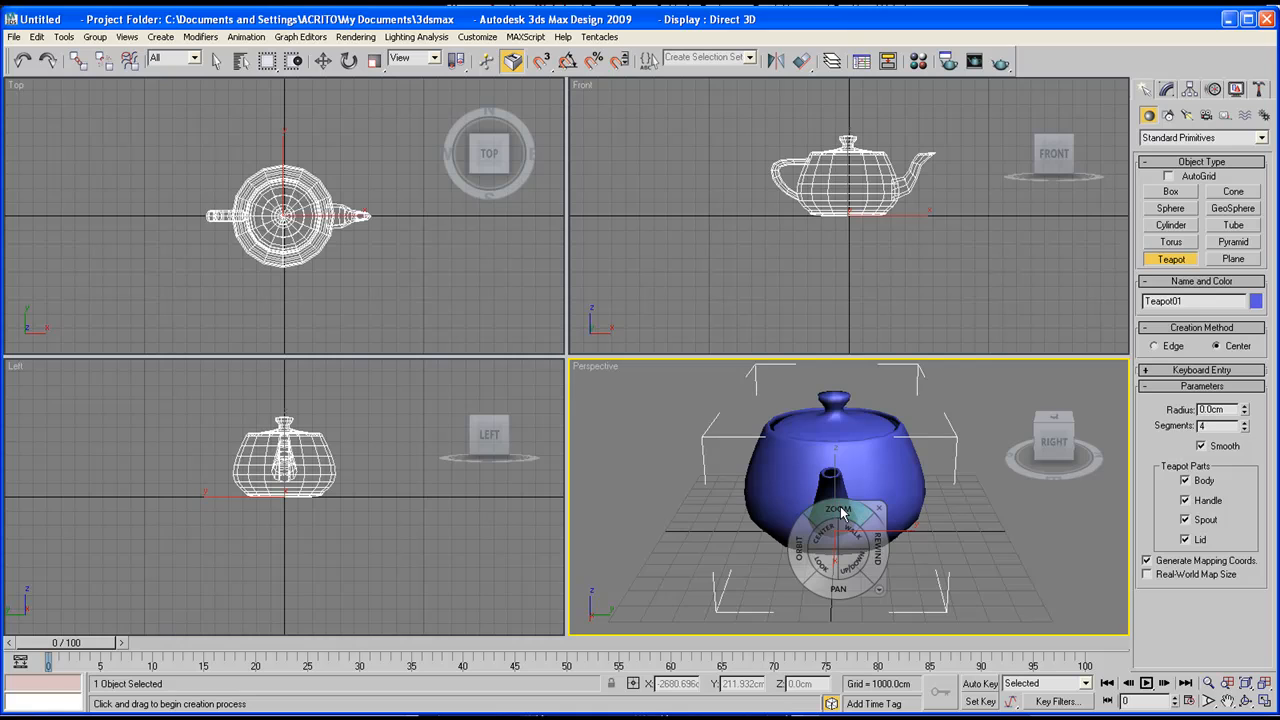
mouse_move(800, 550)
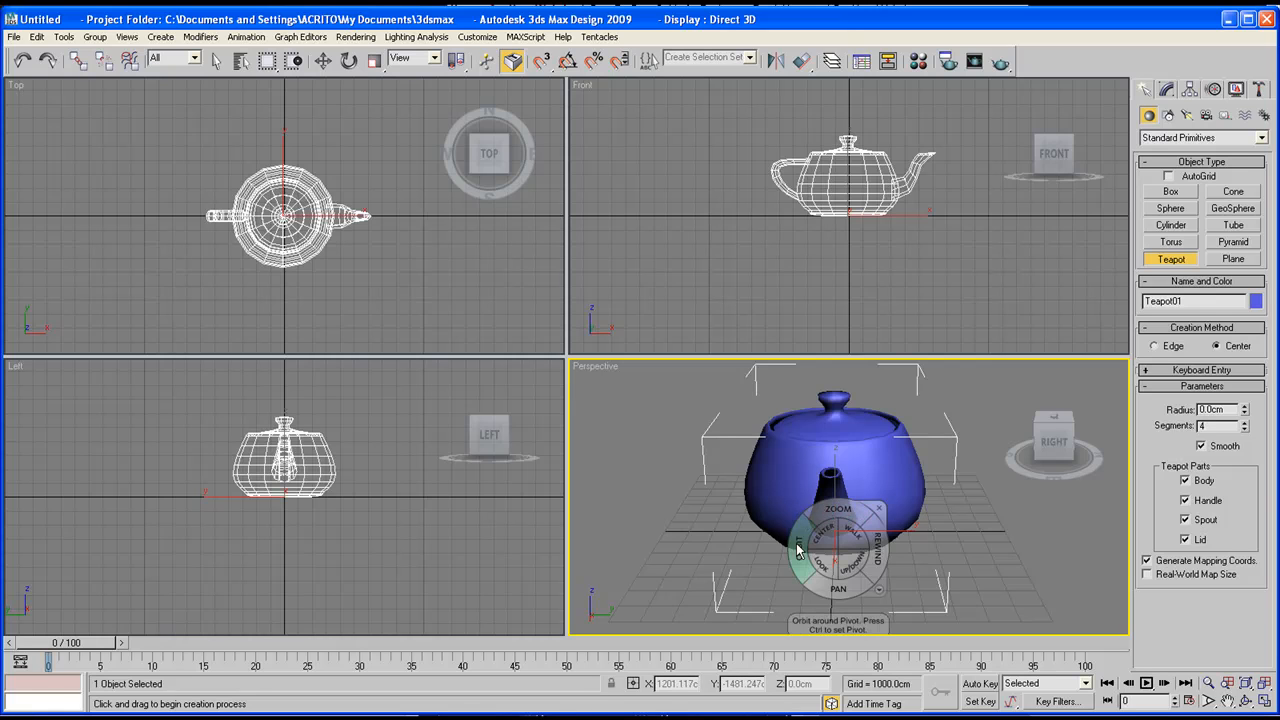
drag(837, 545, 892, 510)
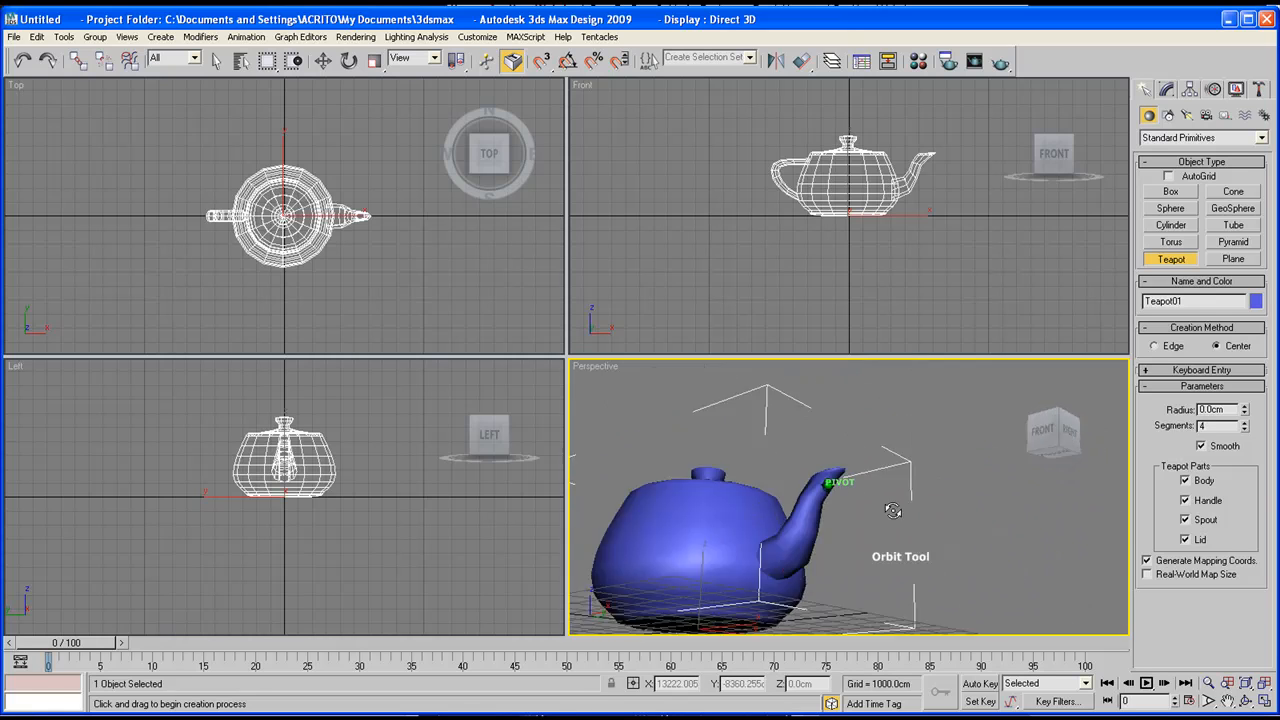
drag(893, 510, 858, 530)
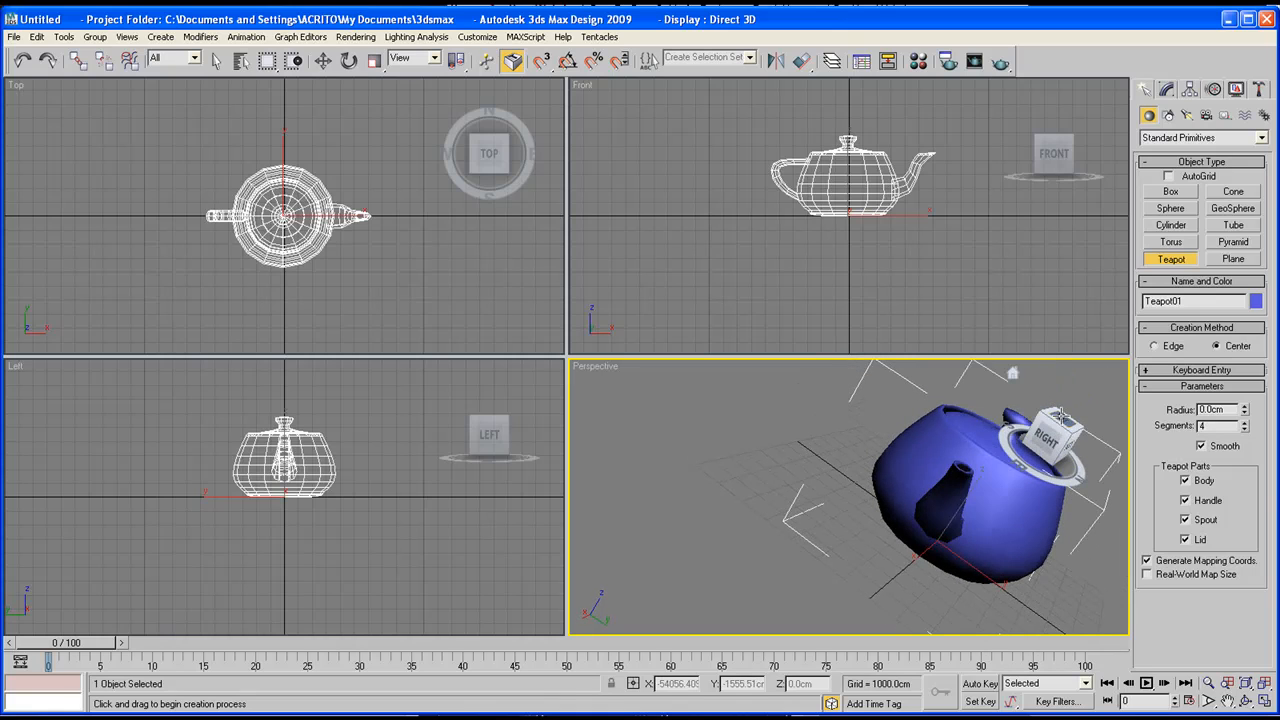
mouse_move(1058, 415)
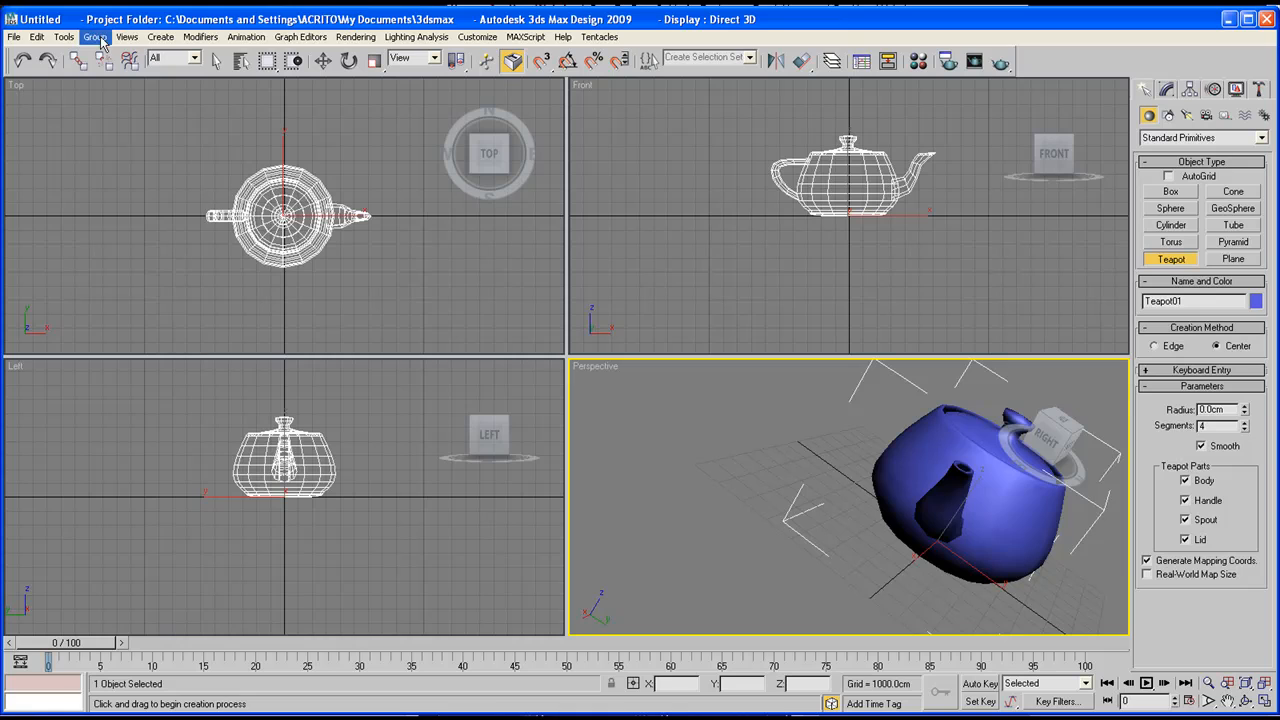
click(126, 37)
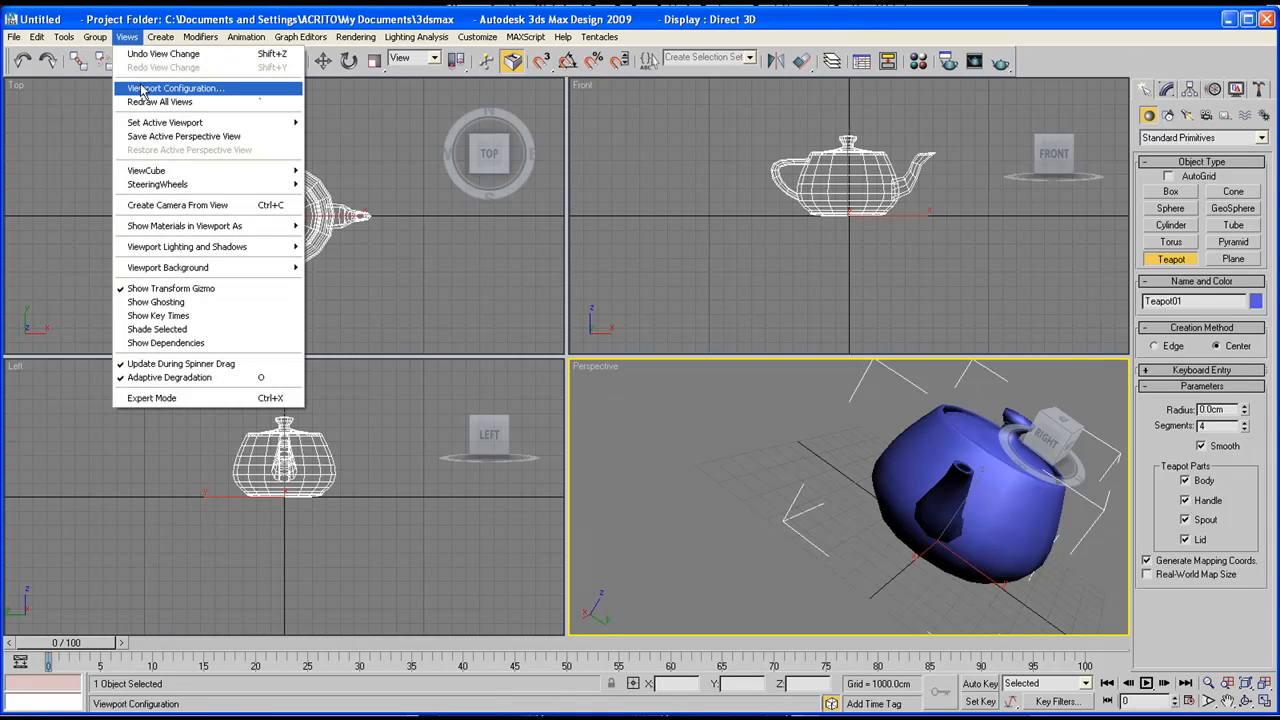
click(177, 88)
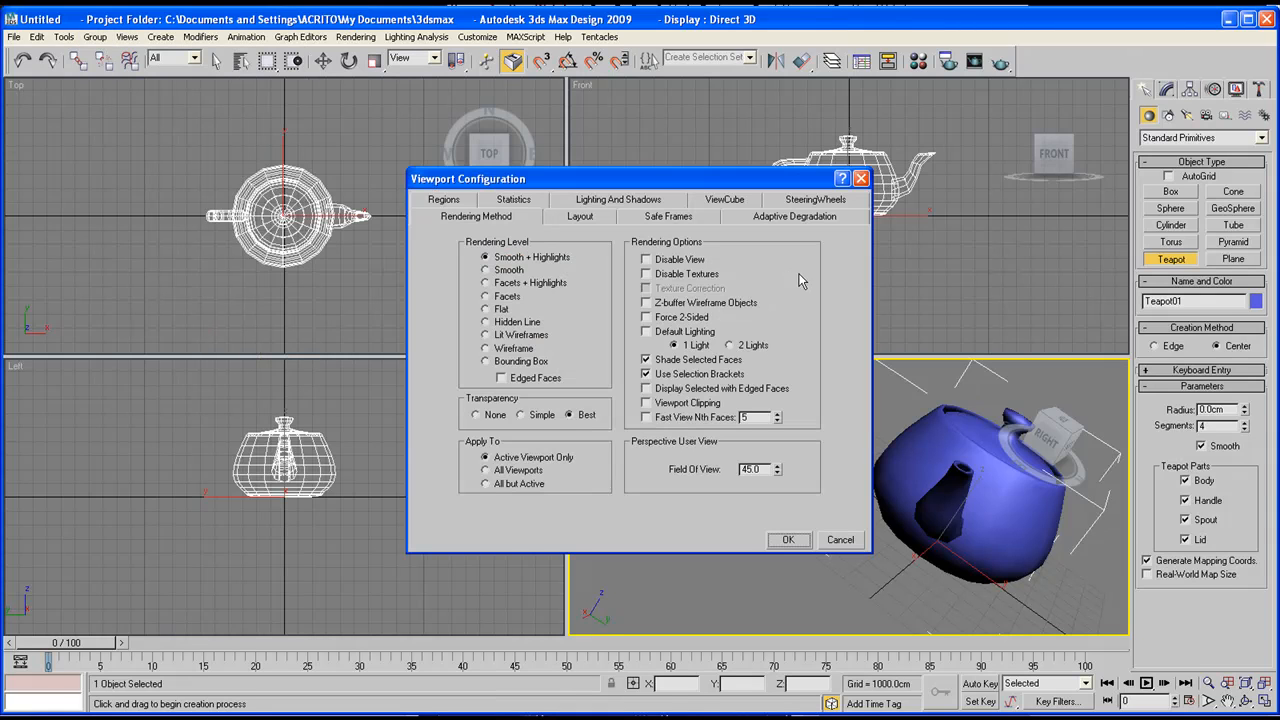
mouse_move(820, 205)
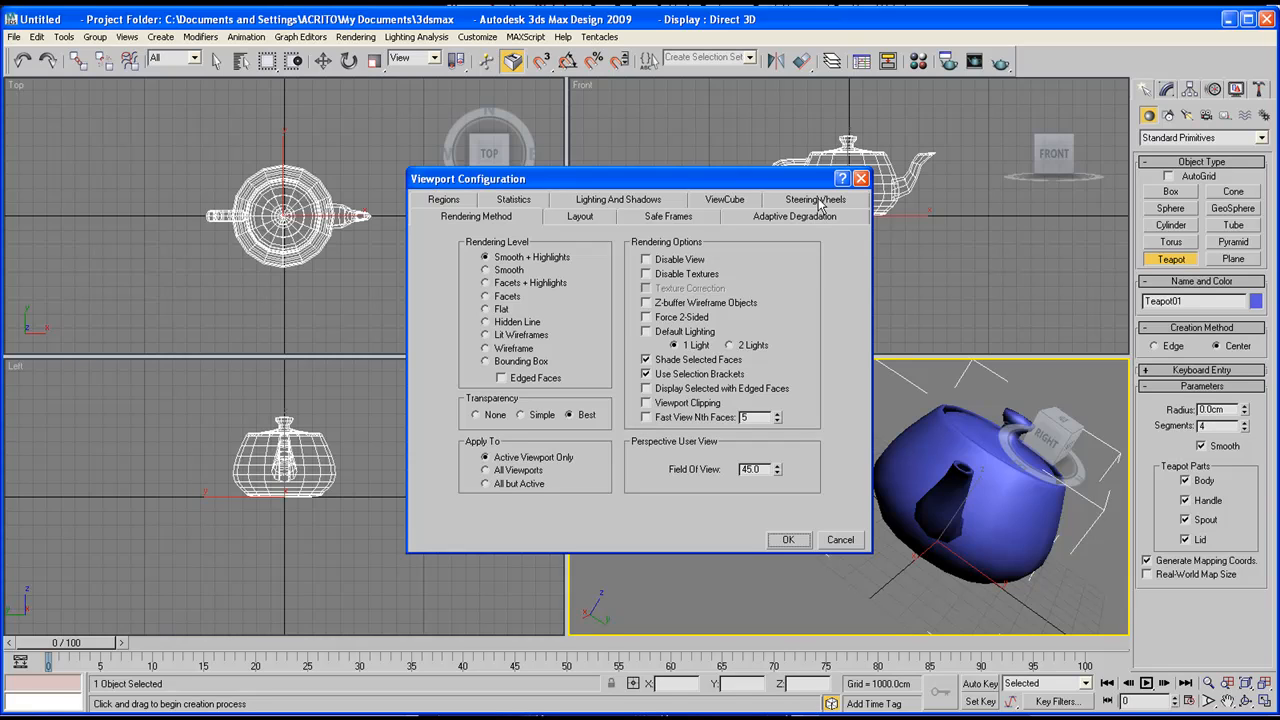
click(815, 199)
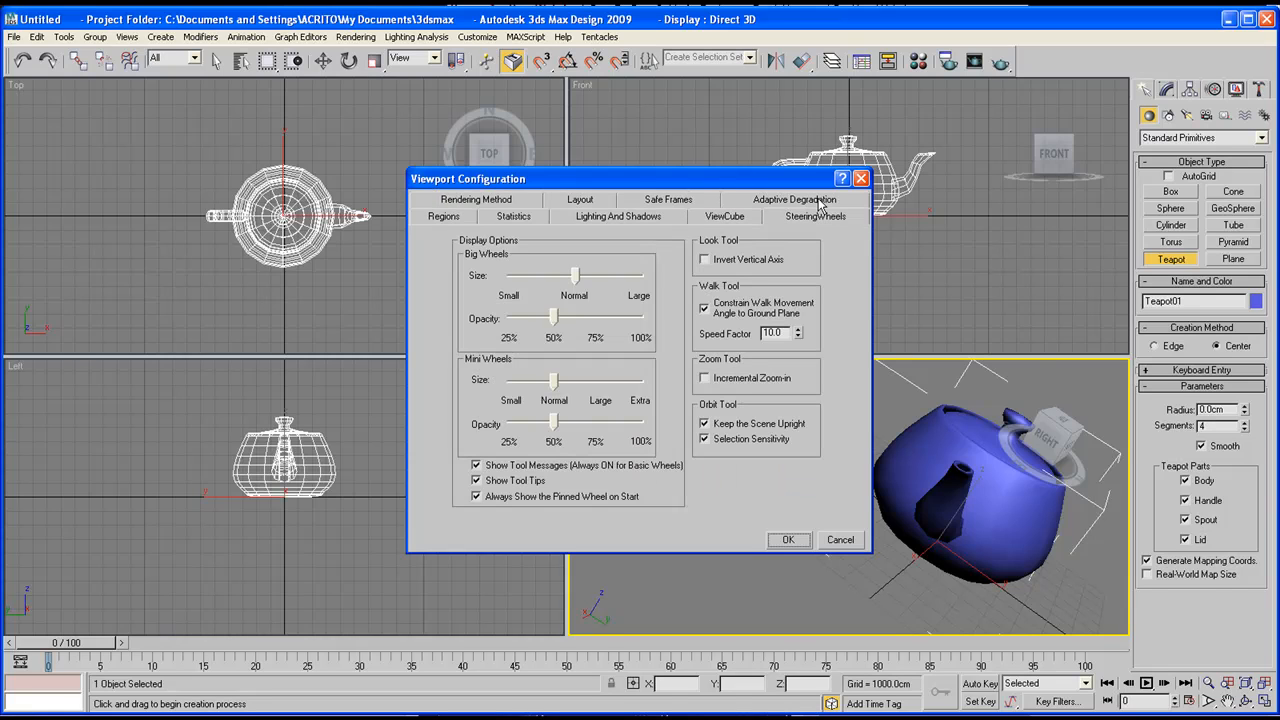
mouse_move(709, 248)
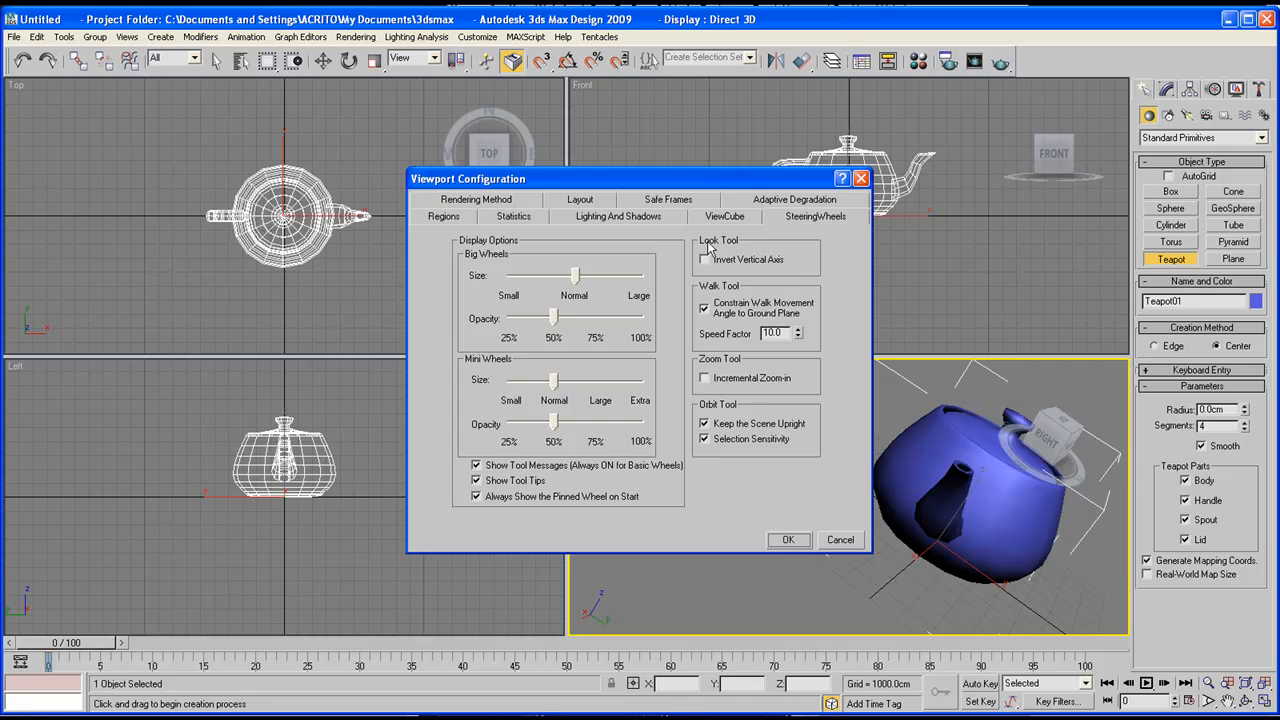
mouse_move(728, 292)
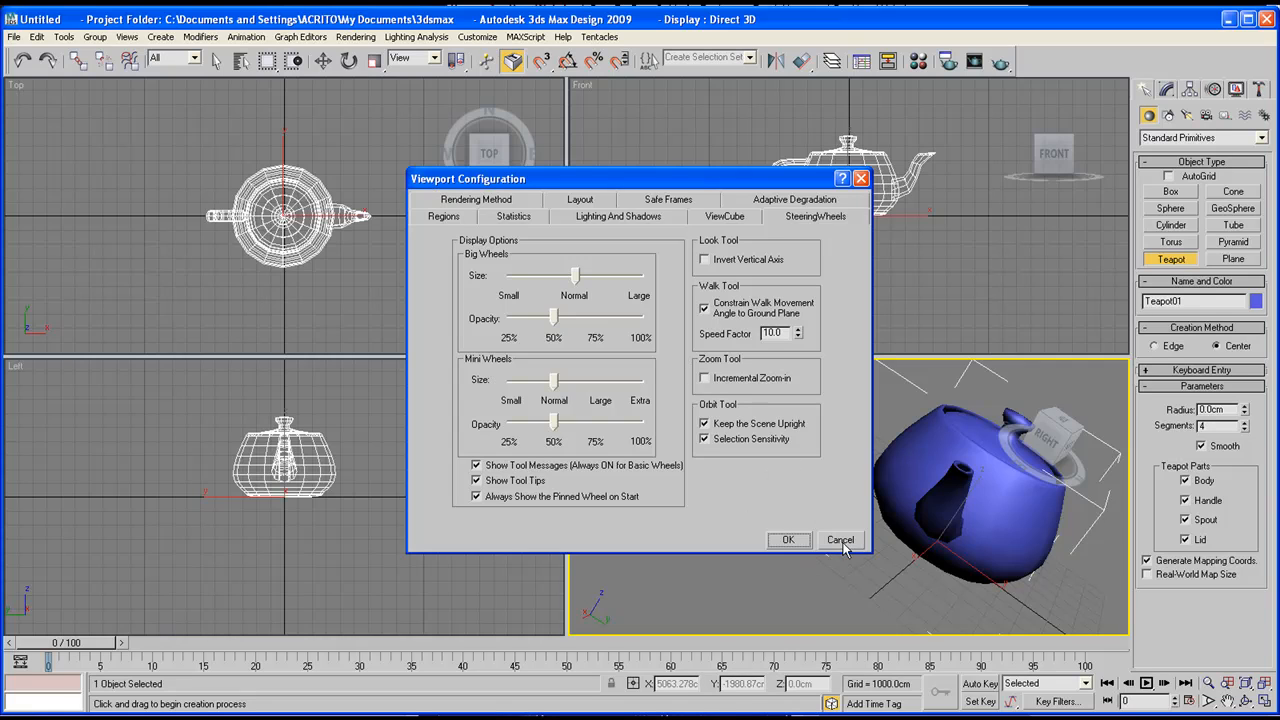
click(840, 540)
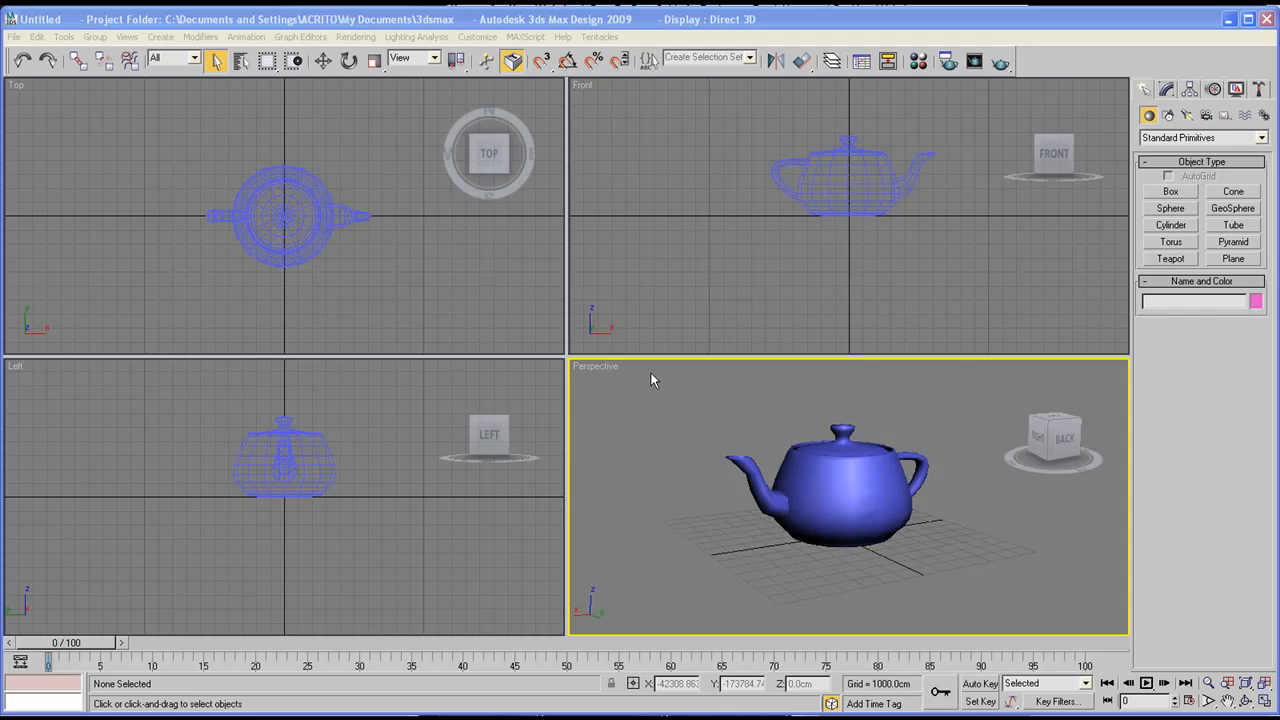
mouse_move(651, 388)
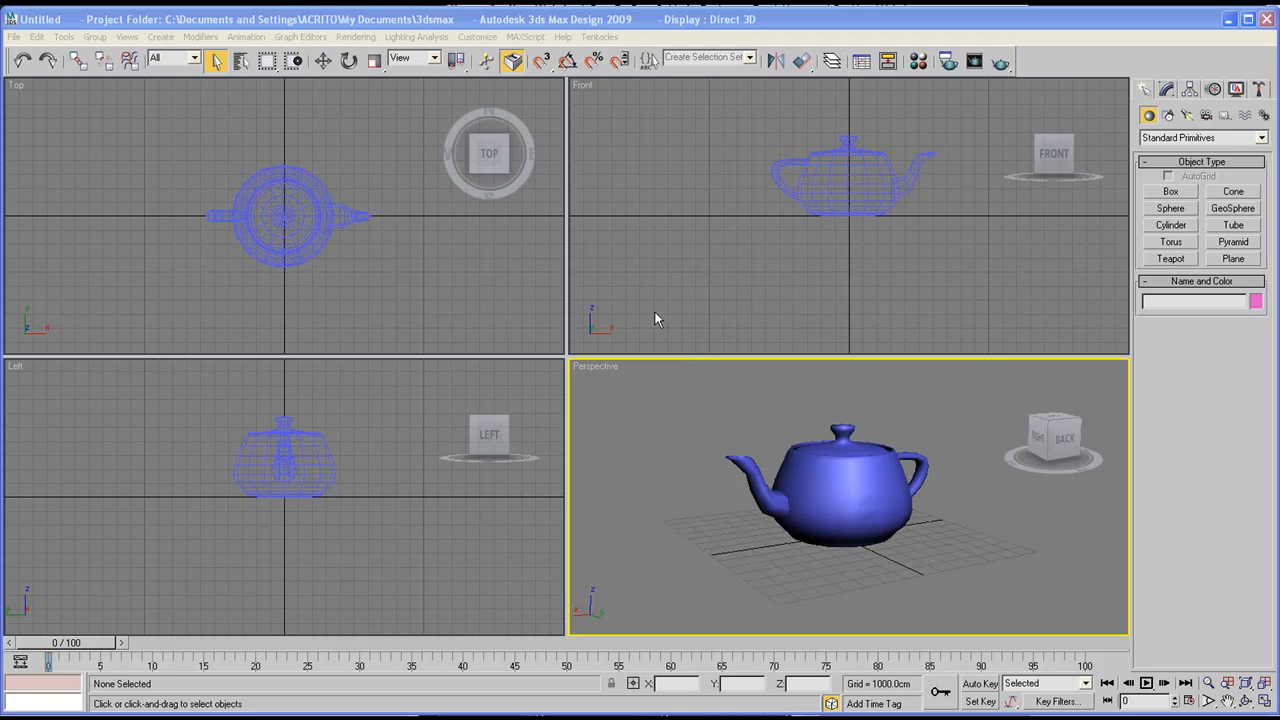
mouse_move(650, 326)
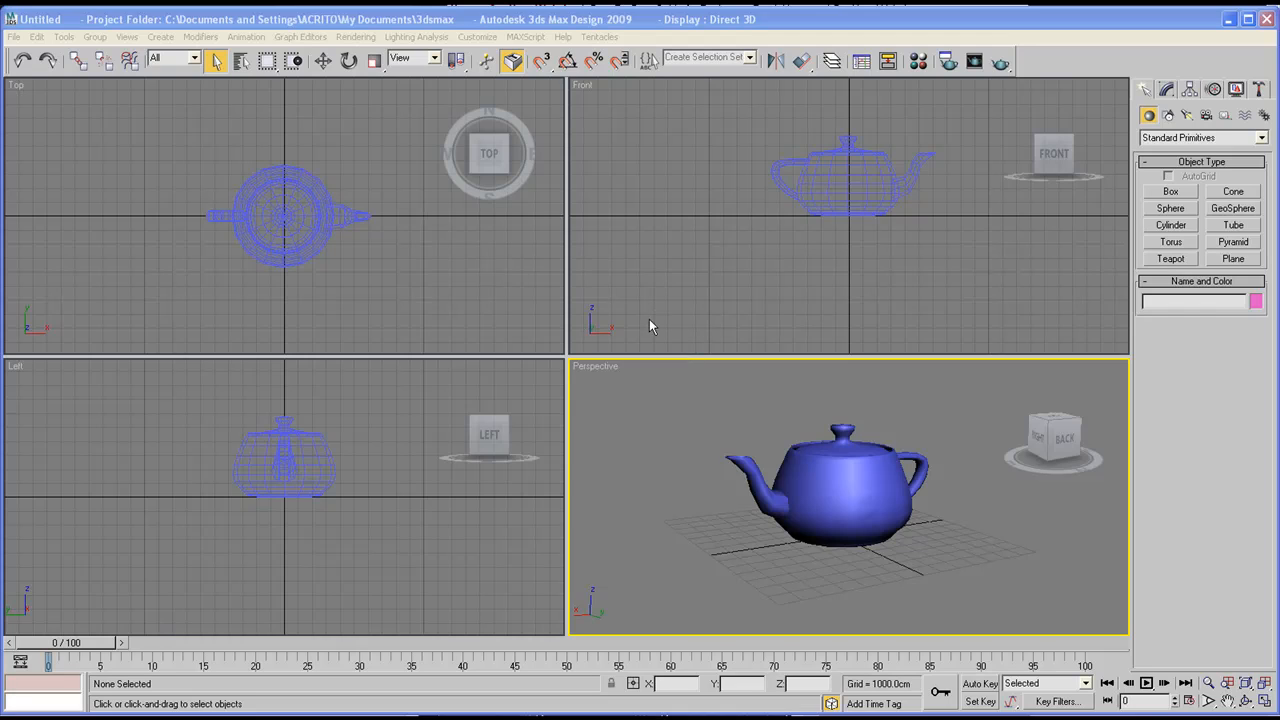
mouse_move(528, 322)
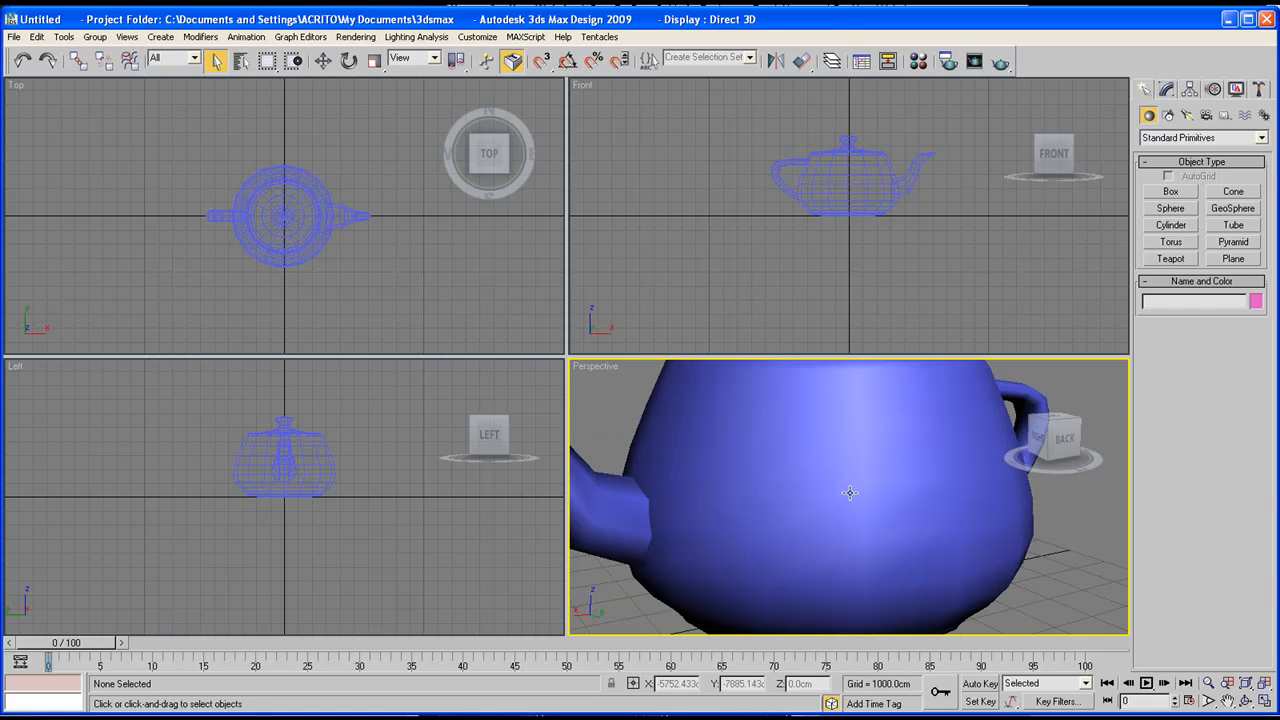
- Roll the mouse wheel to zoom the Perspective view on the teapot body
scroll(down, 3)
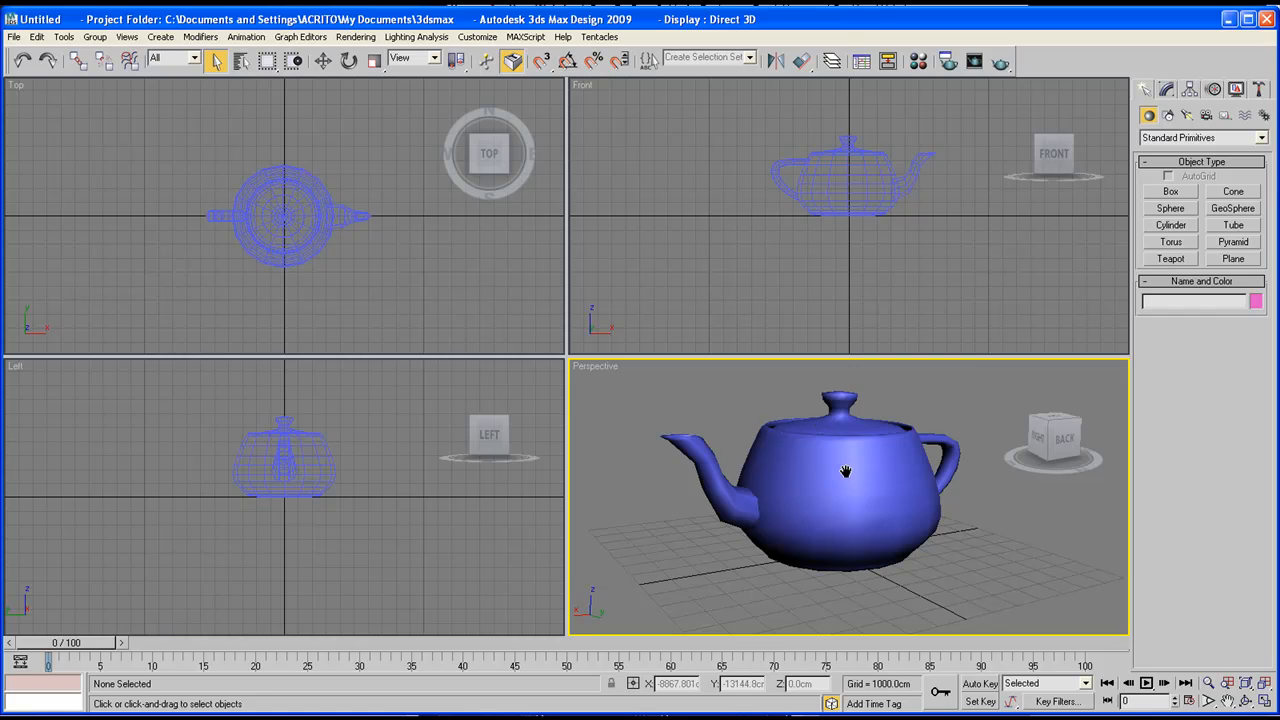
- Pan the Perspective view, then orbit to see the teapot's back side
drag(845, 471, 756, 519)
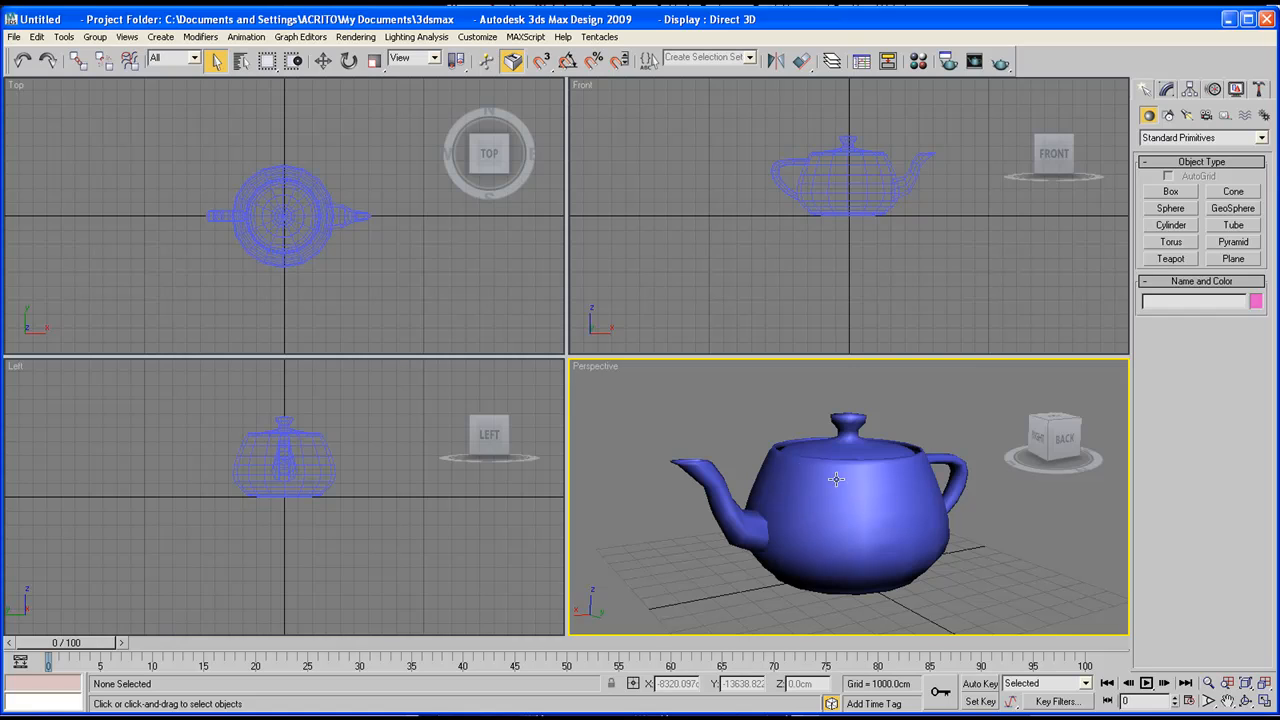
mouse_move(798, 464)
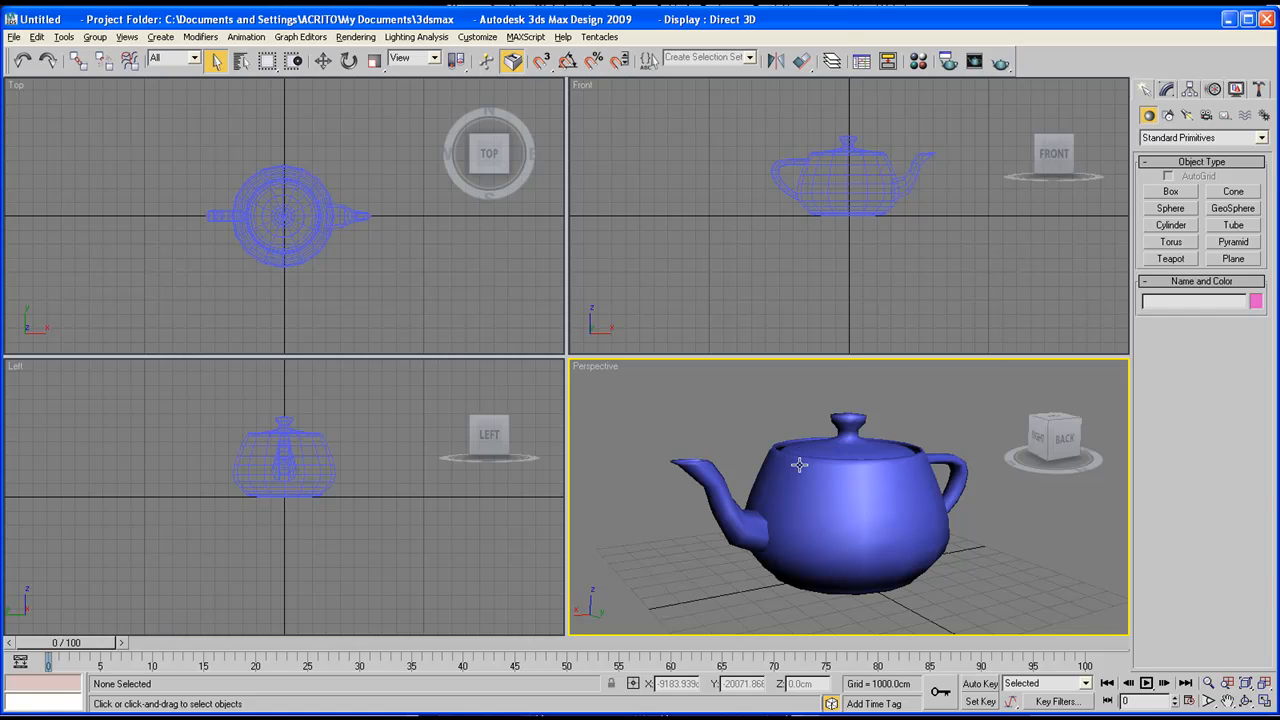
mouse_move(815, 475)
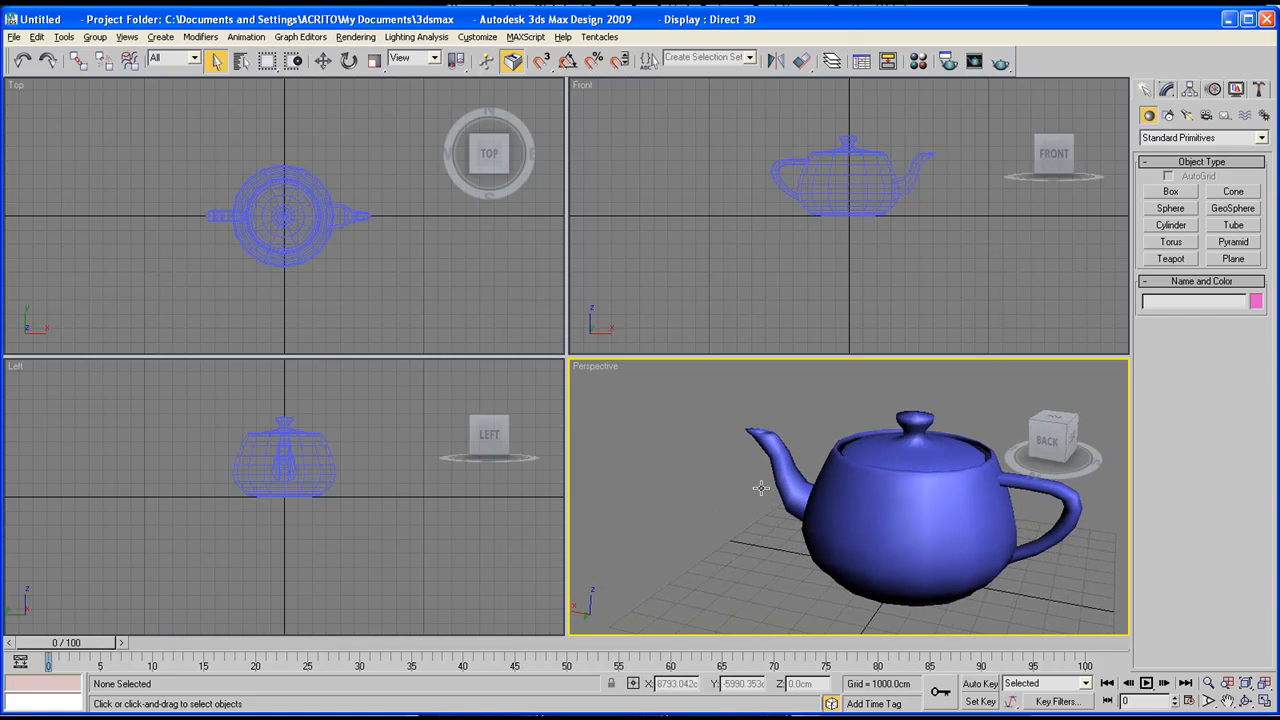
drag(760, 488, 800, 510)
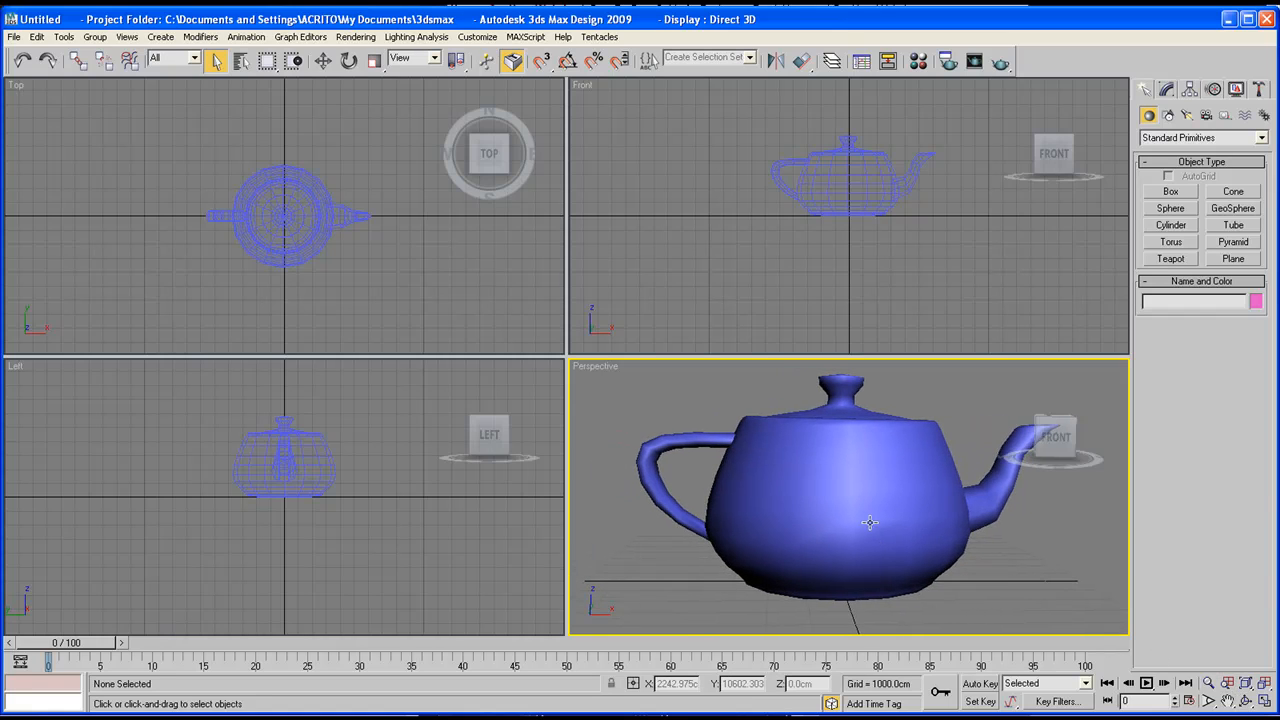
- Zoom out, pan left and right to centre the teapot, then orbit to view it from above
scroll(down, 3)
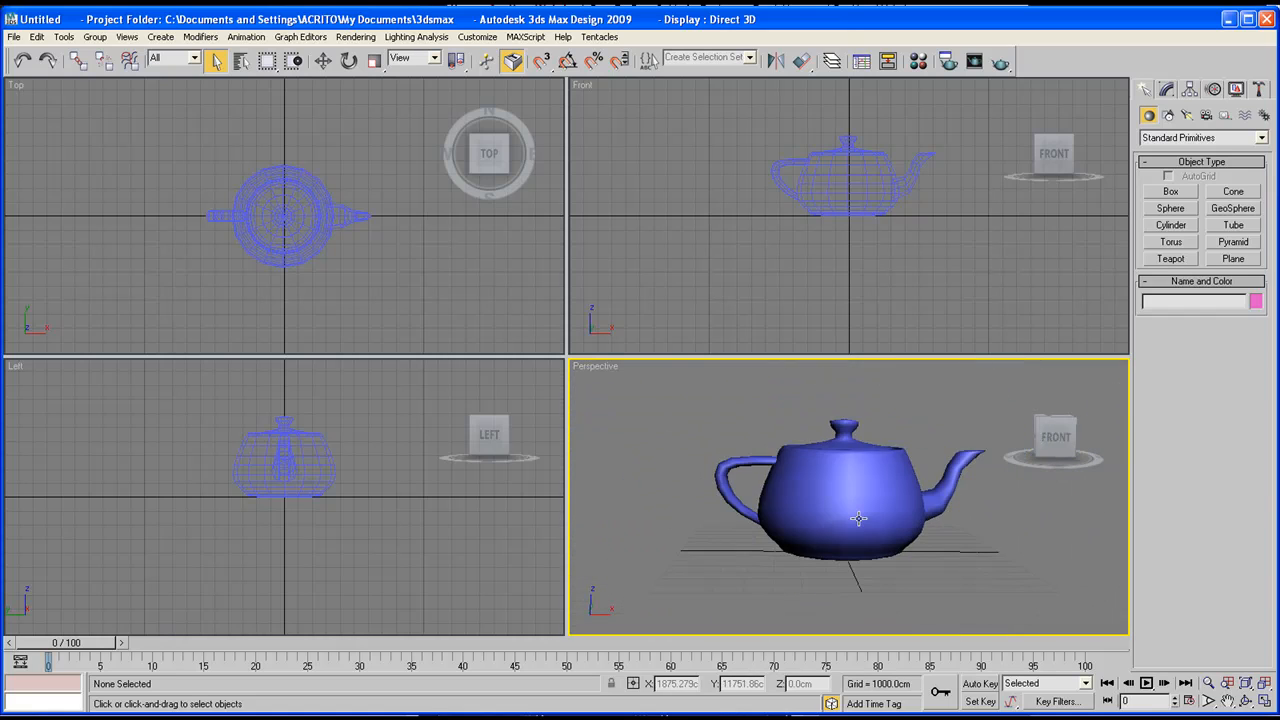
drag(858, 518, 874, 466)
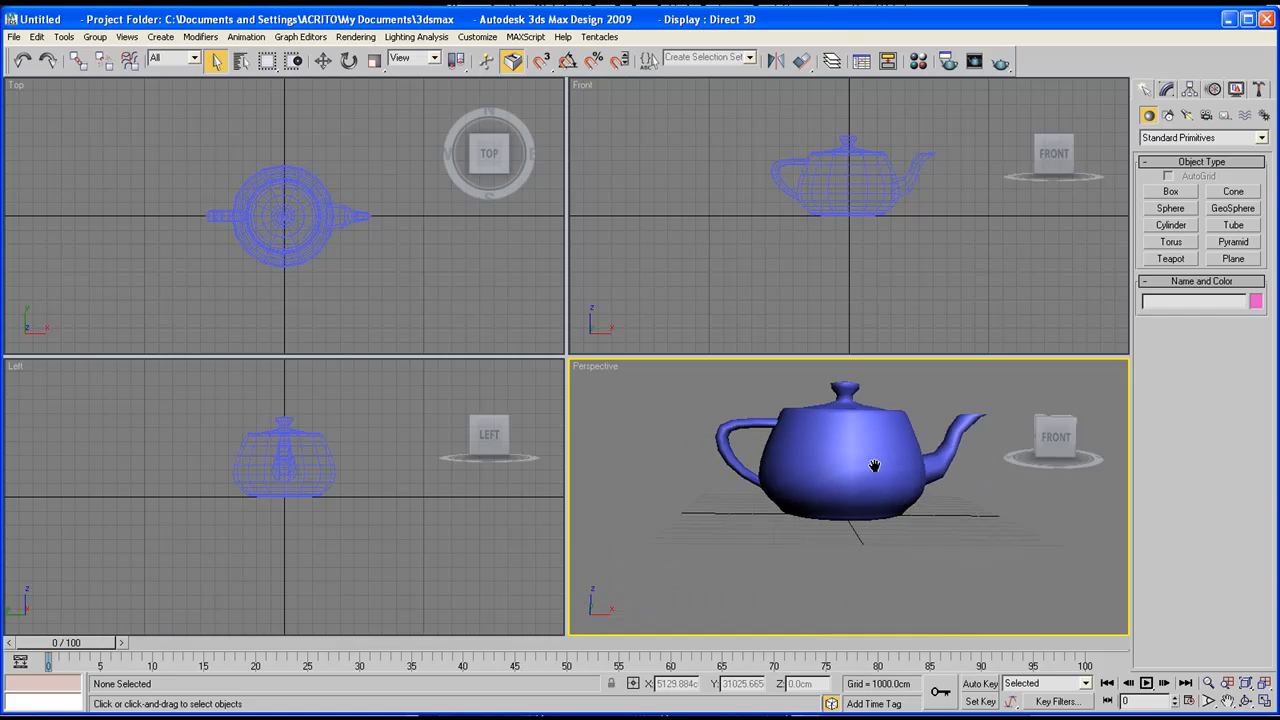
drag(874, 466, 807, 497)
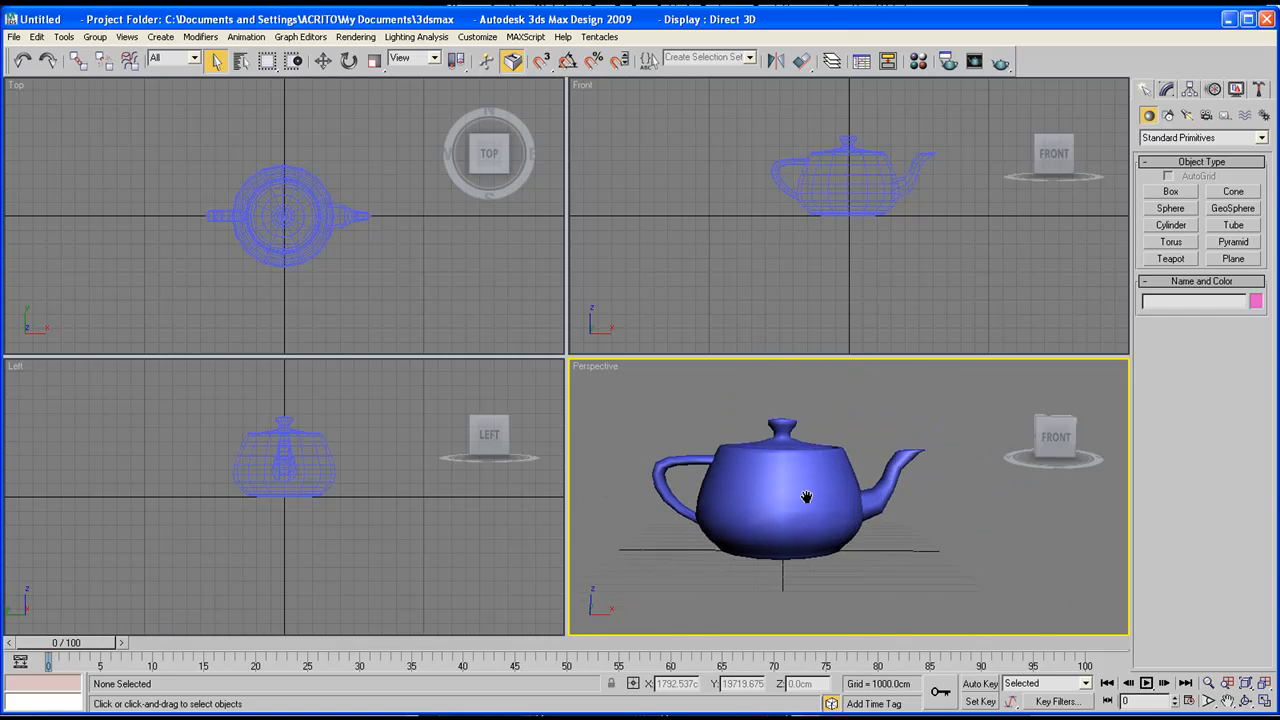
drag(807, 497, 977, 475)
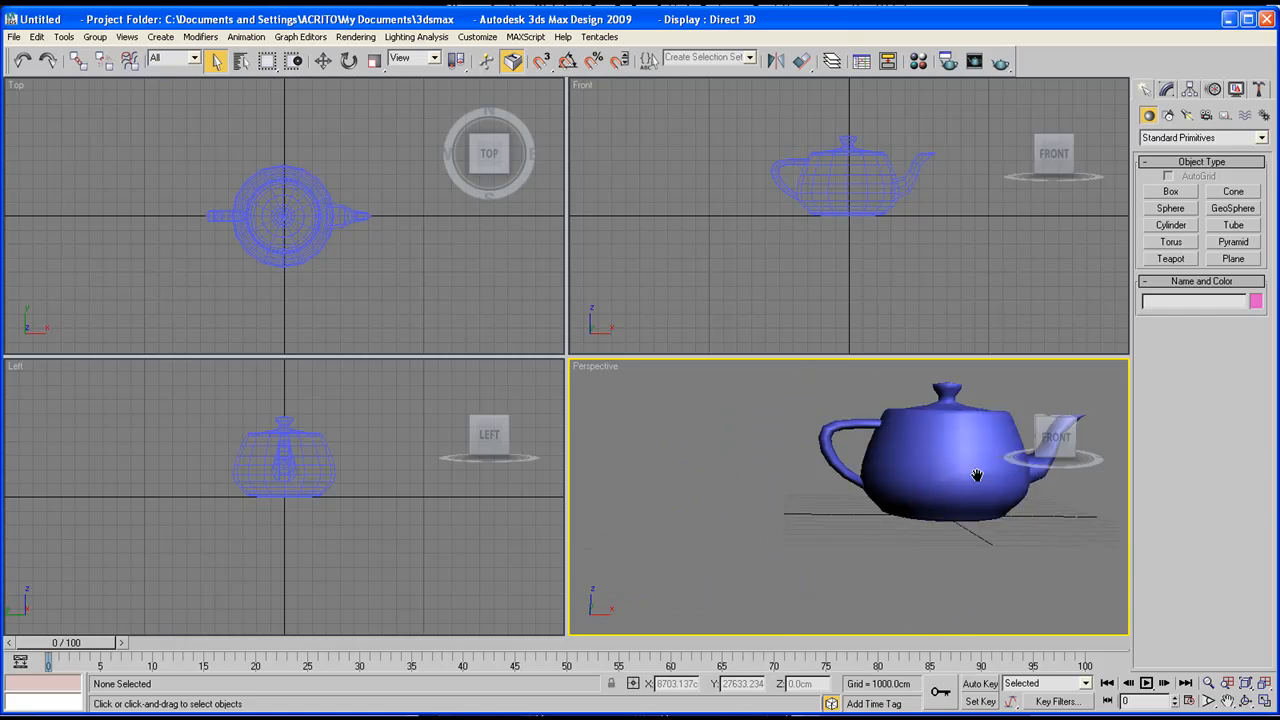
drag(977, 475, 900, 507)
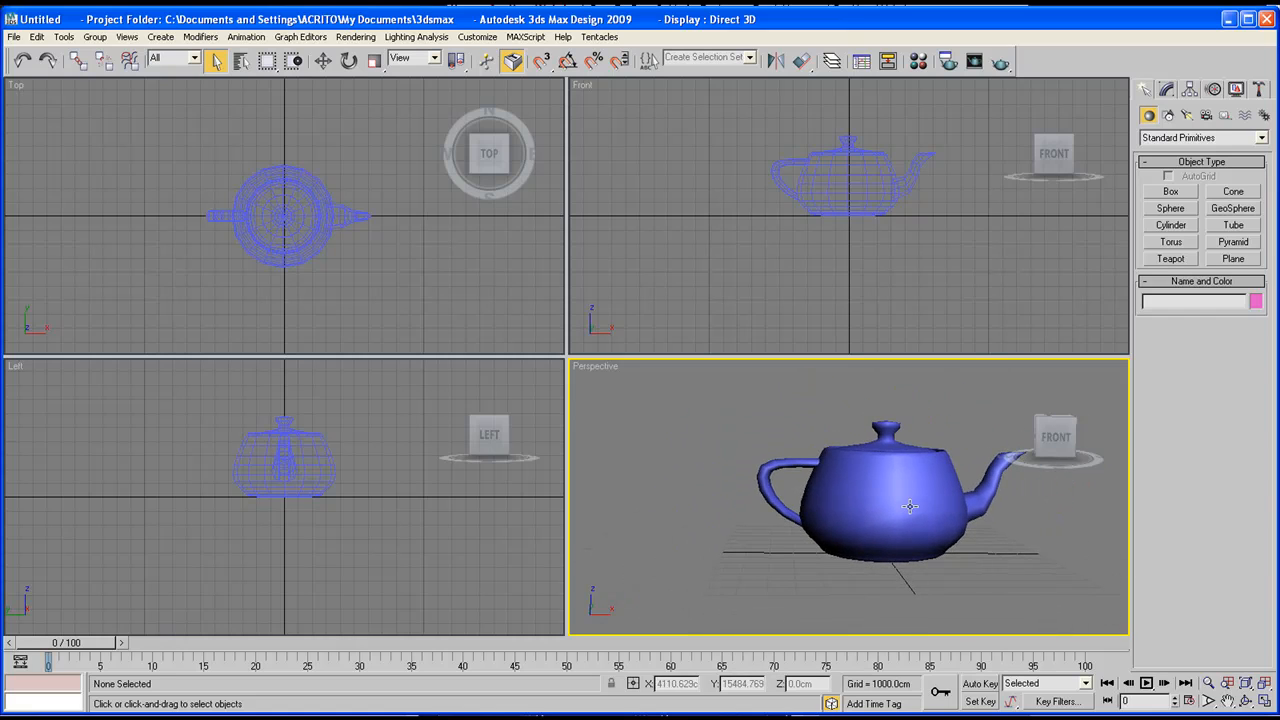
mouse_move(895, 475)
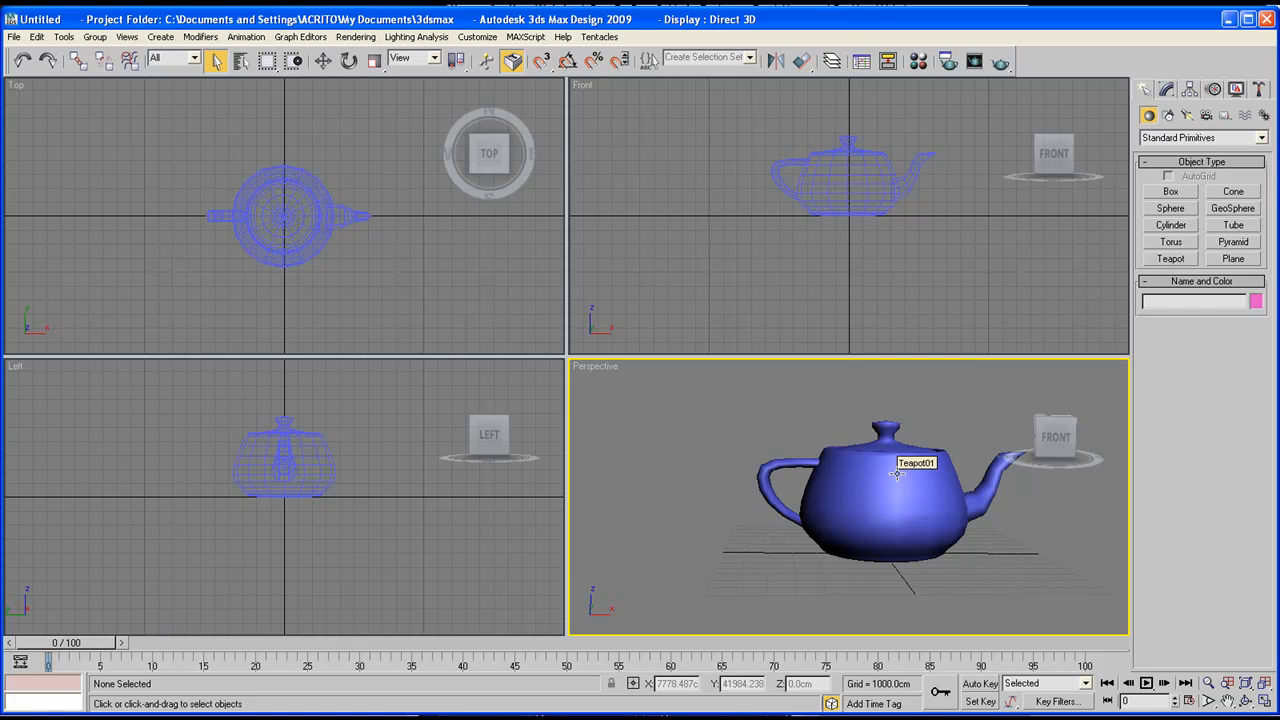
mouse_move(900, 474)
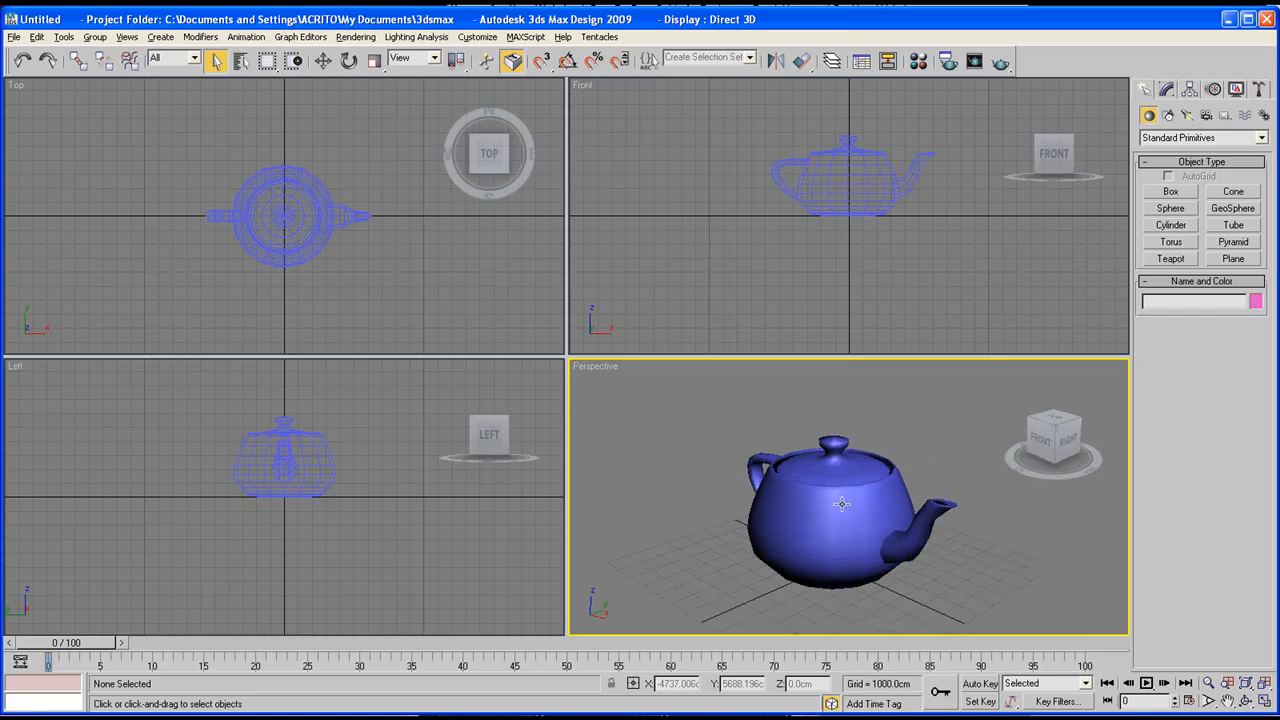
drag(842, 504, 795, 509)
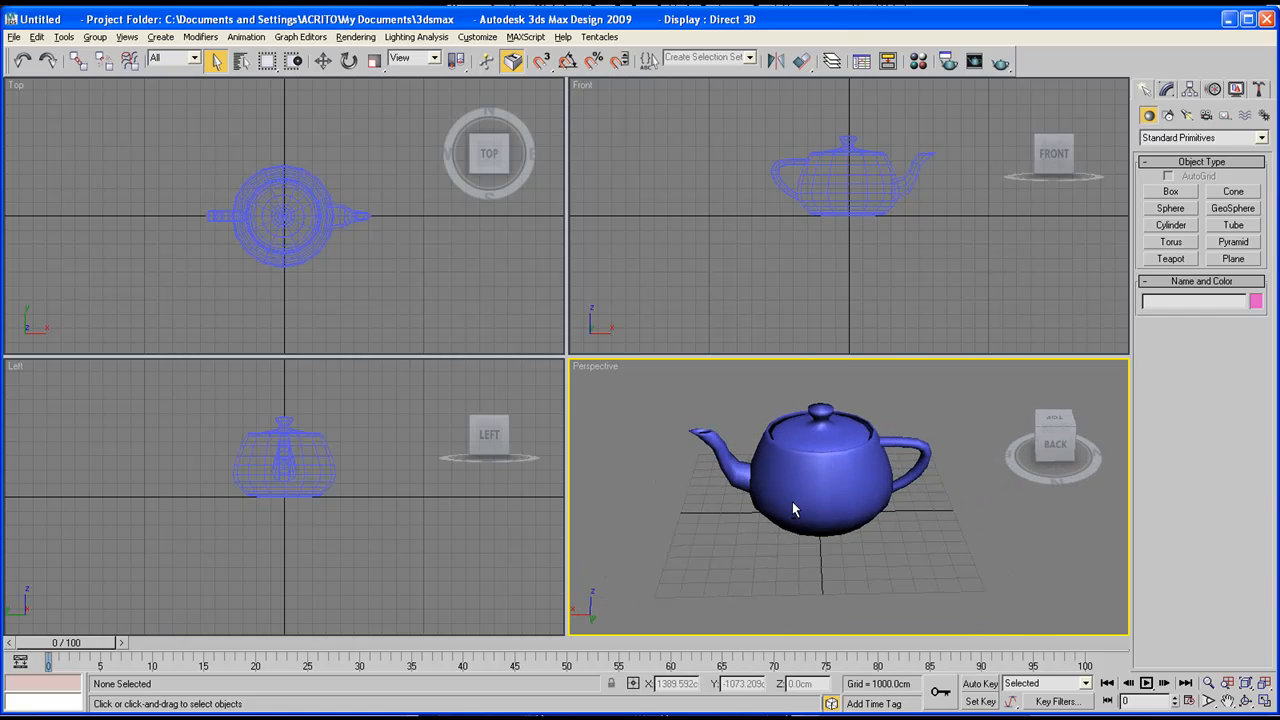